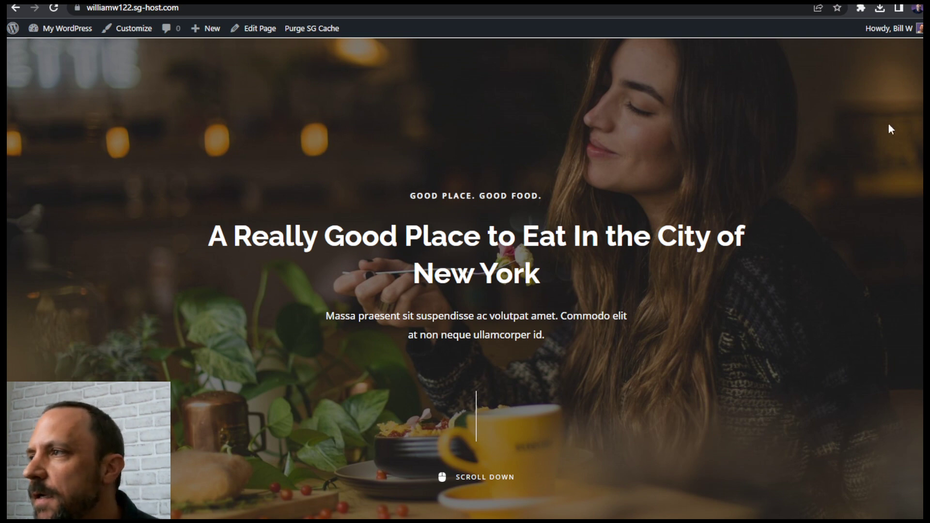
{"action": "mouse_move", "coordinate": [379, 209]}
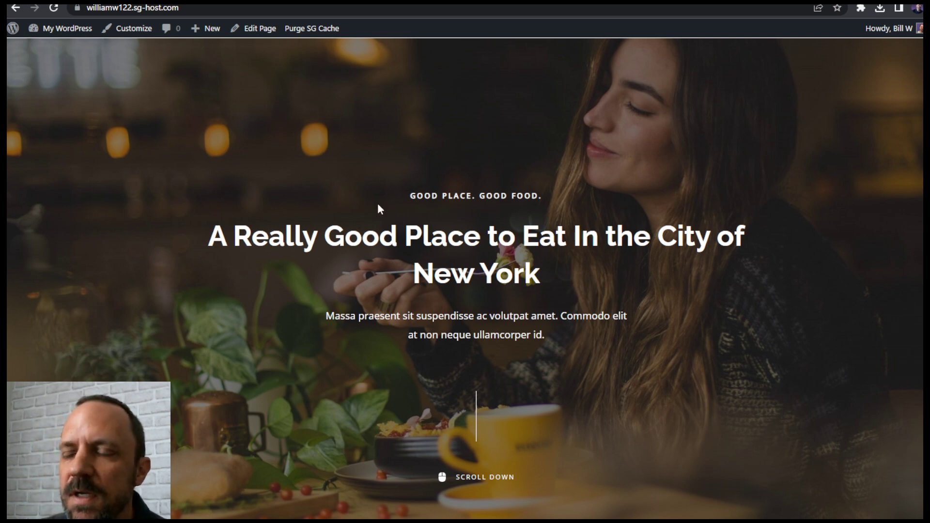
- Open the front-end Home page in the block editor via Edit Page
{"action": "left_click", "coordinate": [258, 28]}
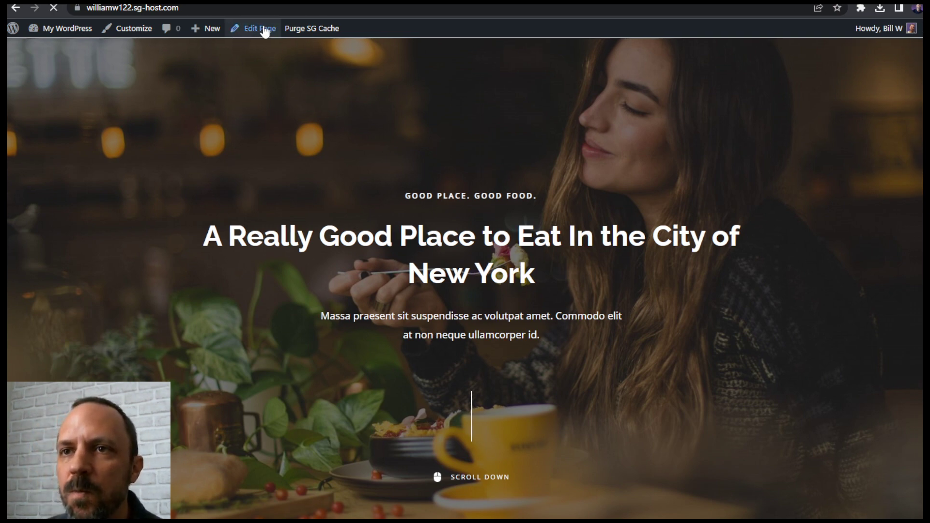
{"action": "left_click", "coordinate": [252, 28]}
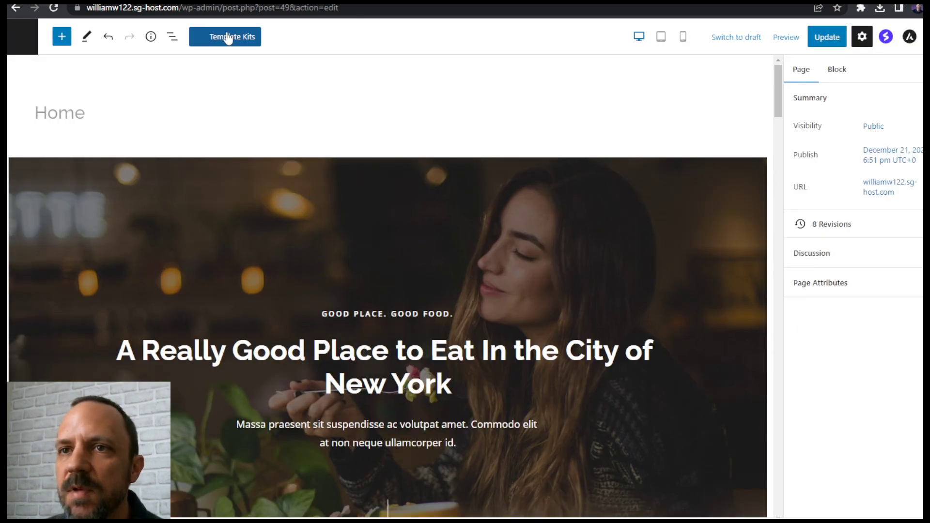
{"action": "left_click", "coordinate": [225, 36]}
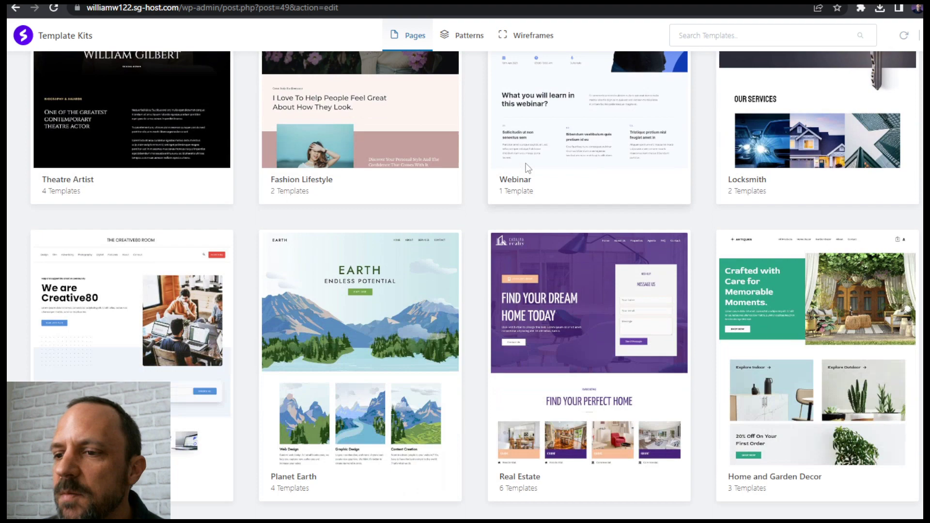
{"action": "scroll", "scroll_direction": "down", "scroll_amount": 3}
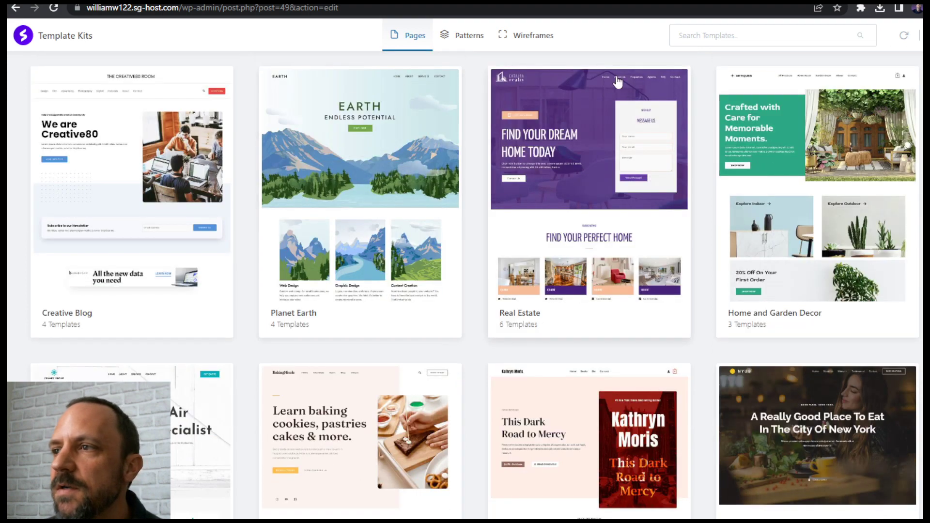
{"action": "mouse_move", "coordinate": [589, 88]}
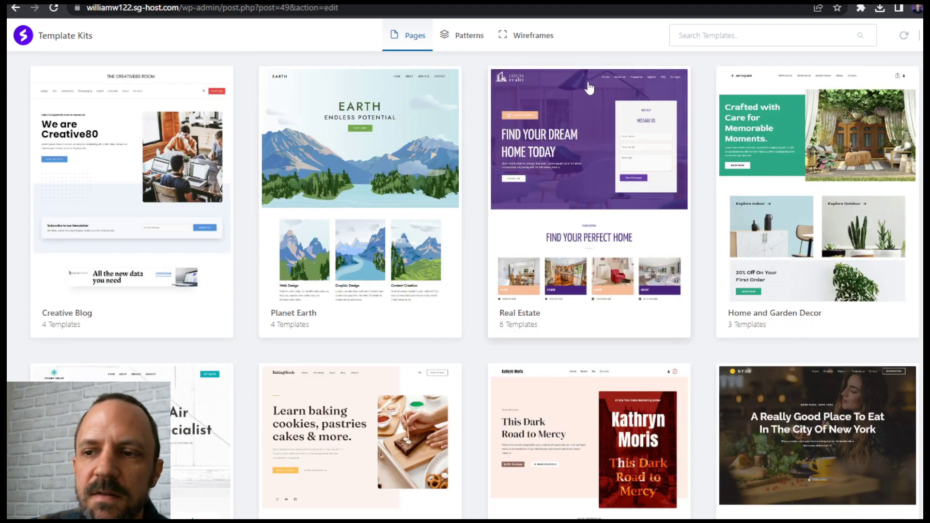
{"action": "mouse_move", "coordinate": [179, 379]}
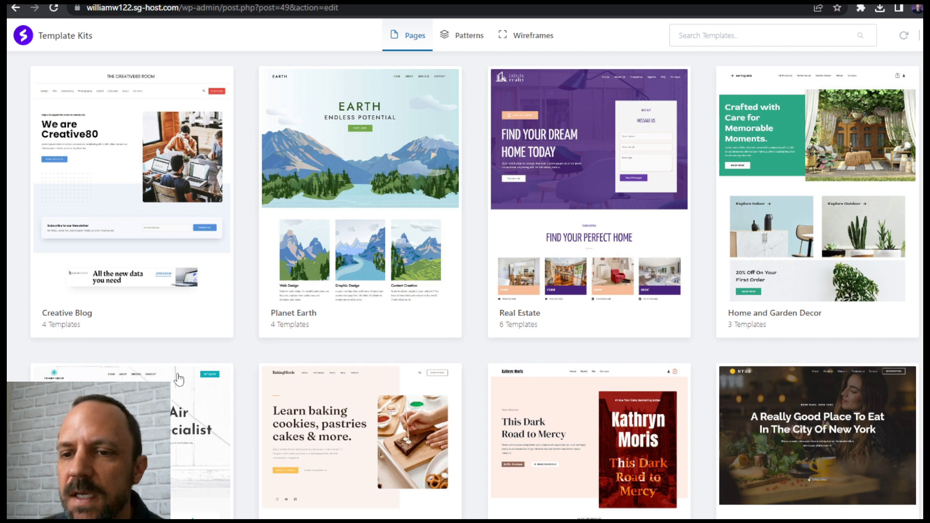
{"action": "mouse_move", "coordinate": [809, 367]}
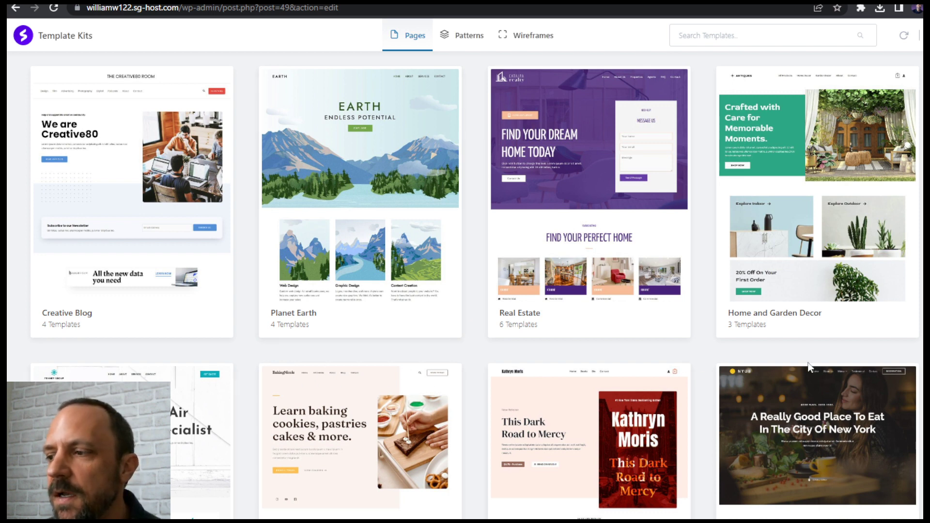
{"action": "mouse_move", "coordinate": [690, 375]}
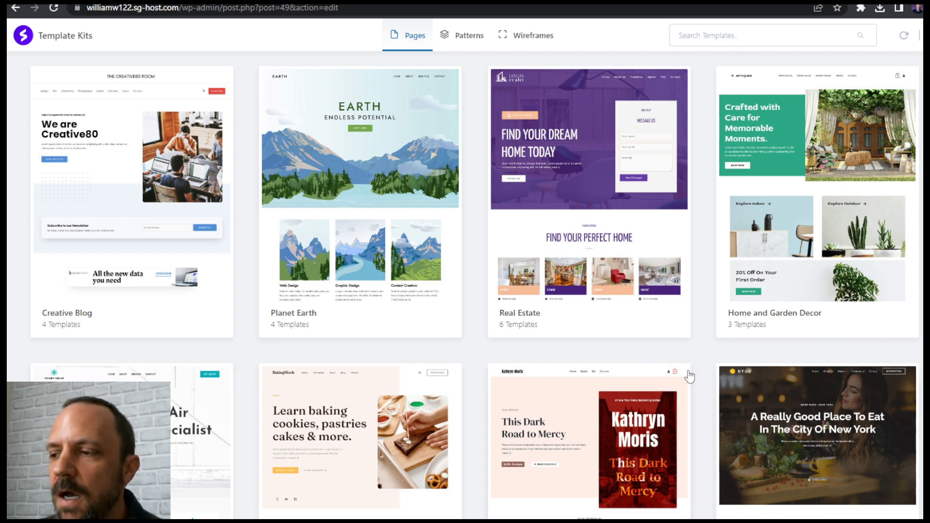
{"action": "scroll", "scroll_direction": "up", "scroll_amount": 3}
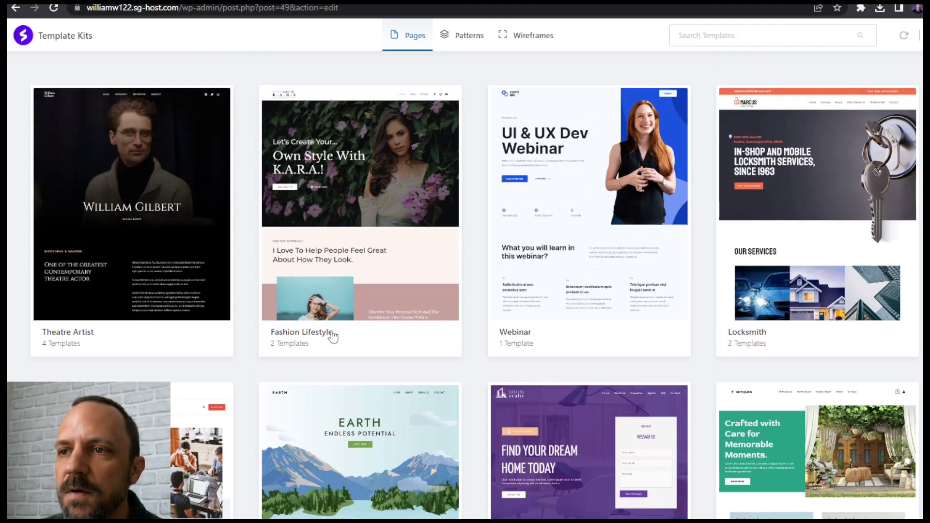
{"action": "mouse_move", "coordinate": [789, 57]}
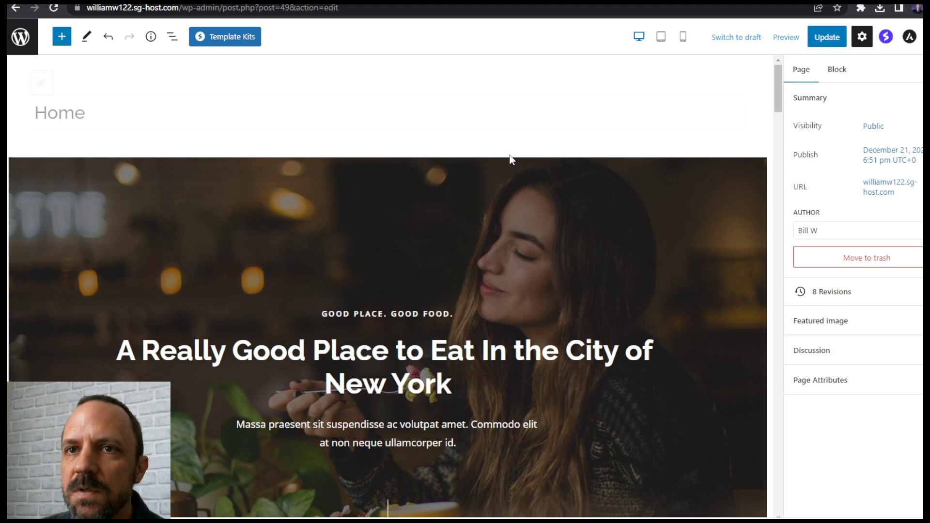
{"action": "mouse_move", "coordinate": [187, 191]}
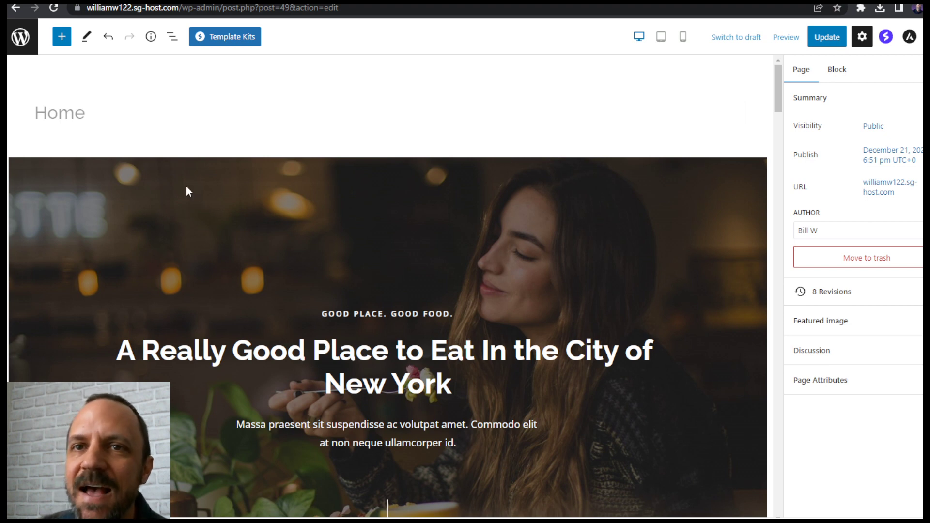
- Leave the Home page editor without saving and return to the Pages list
{"action": "left_click", "coordinate": [20, 36]}
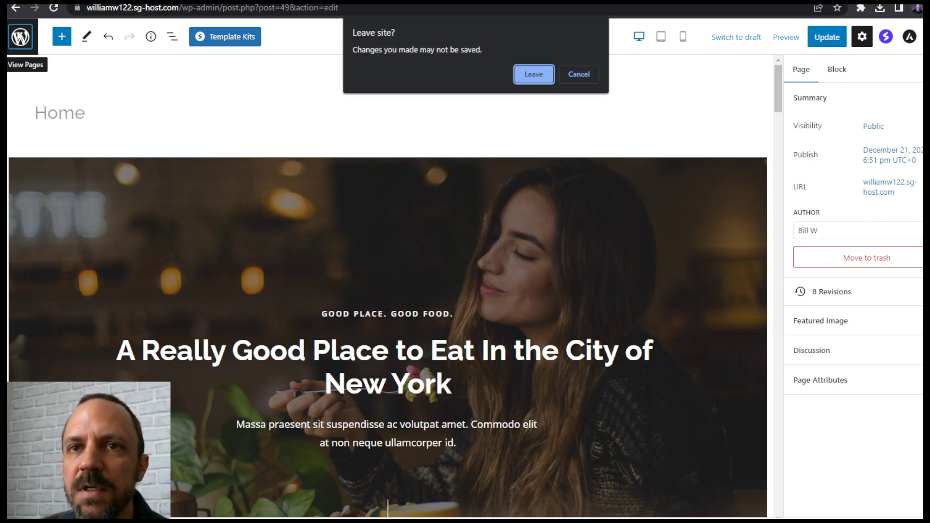
{"action": "left_click", "coordinate": [531, 75]}
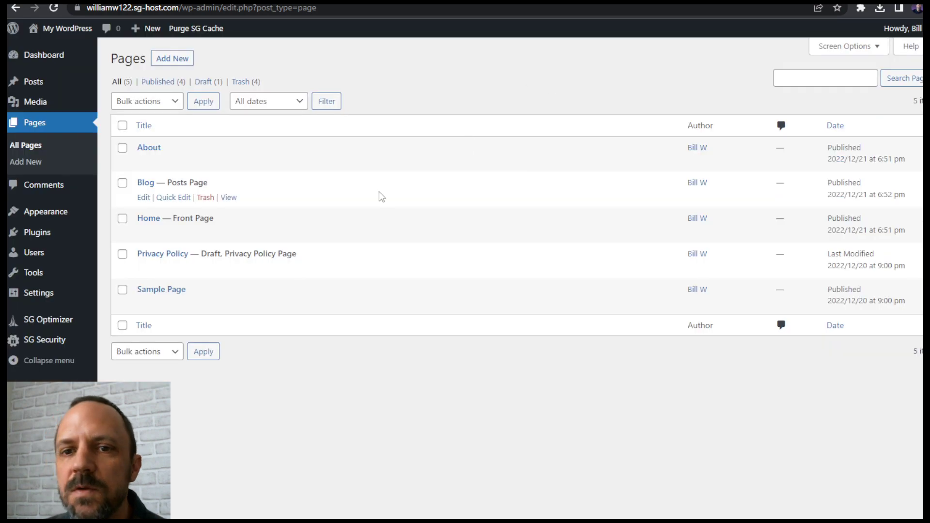
{"action": "mouse_move", "coordinate": [50, 250]}
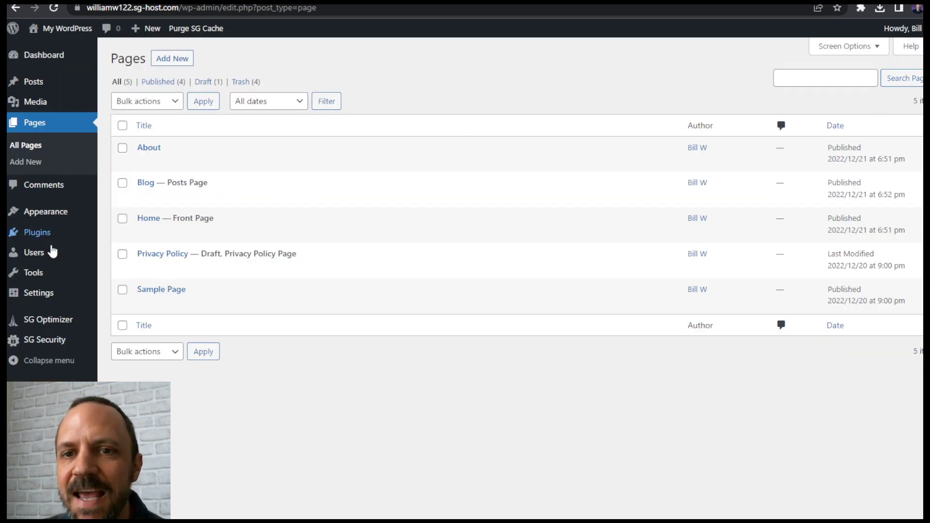
- Go to Appearance > Themes, showing Astra as the active theme
{"action": "left_click", "coordinate": [47, 211]}
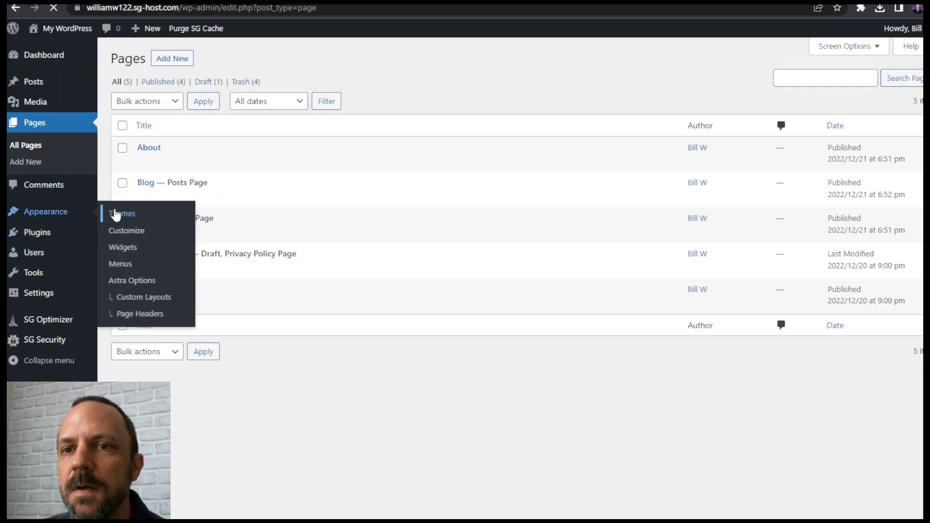
{"action": "left_click", "coordinate": [122, 213]}
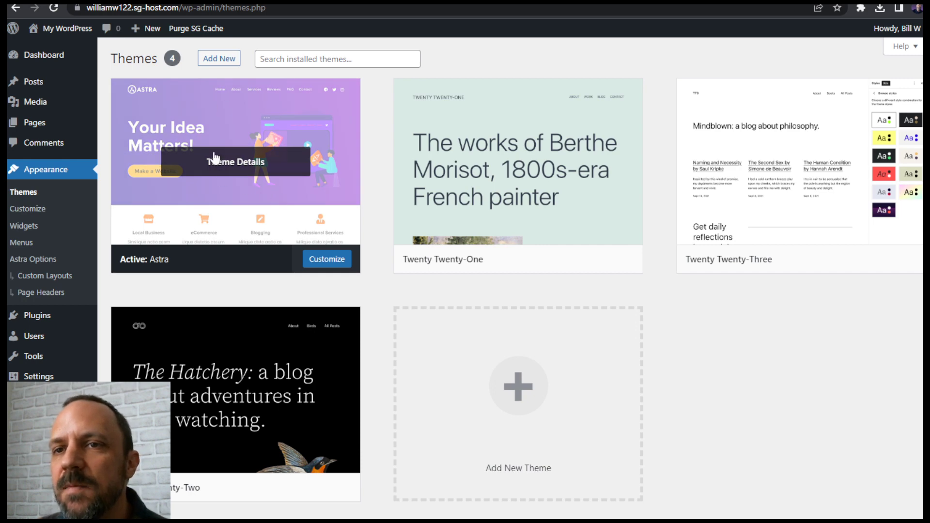
{"action": "mouse_move", "coordinate": [229, 149]}
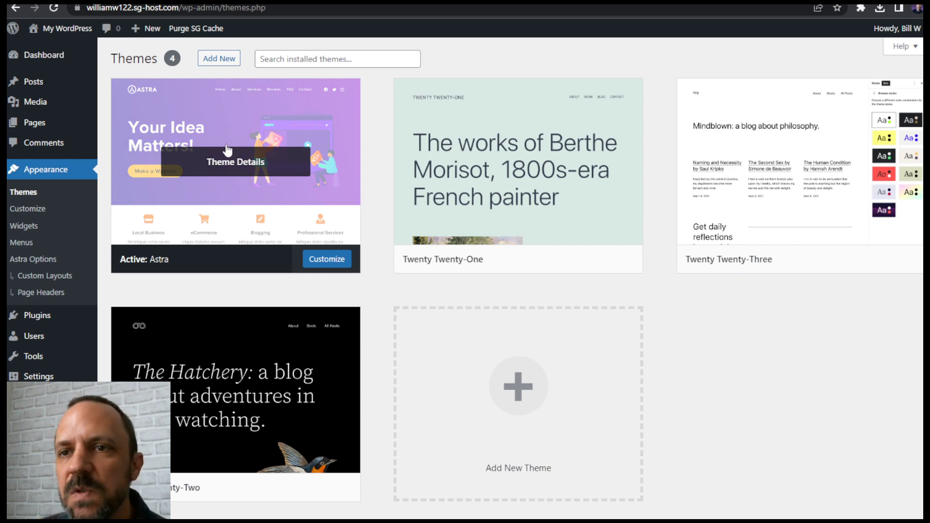
{"action": "mouse_move", "coordinate": [249, 176]}
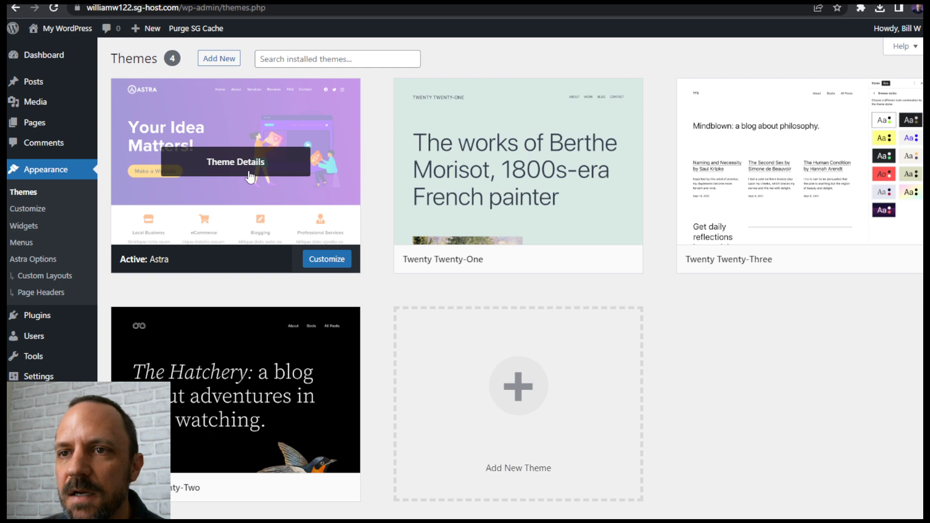
{"action": "mouse_move", "coordinate": [254, 133]}
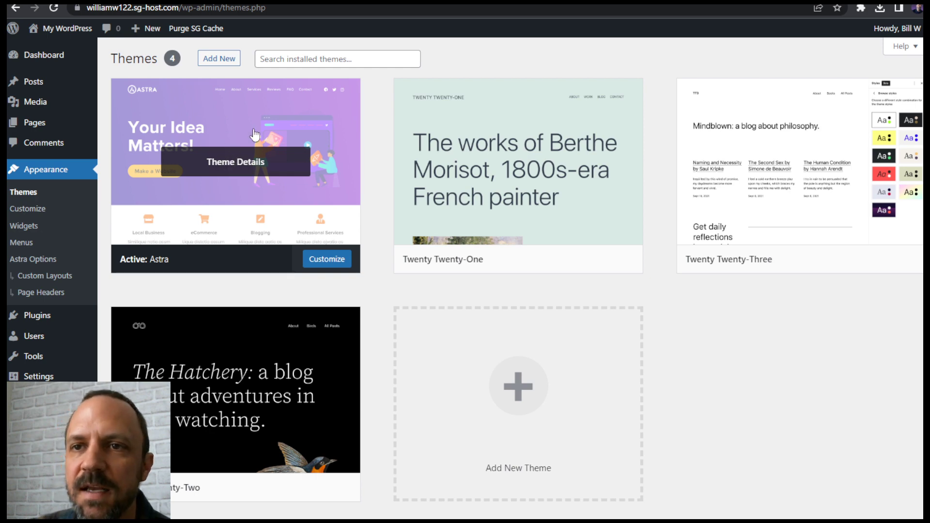
{"action": "mouse_move", "coordinate": [319, 187]}
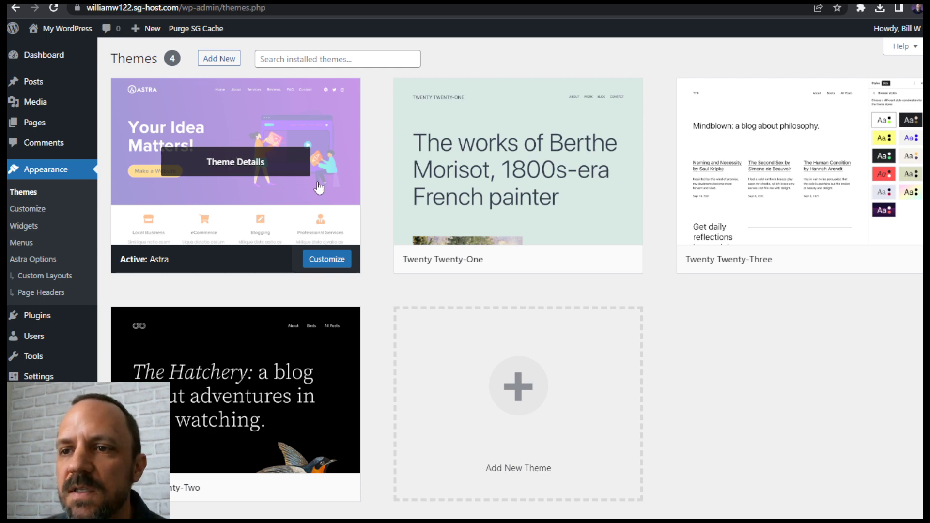
{"action": "mouse_move", "coordinate": [303, 165]}
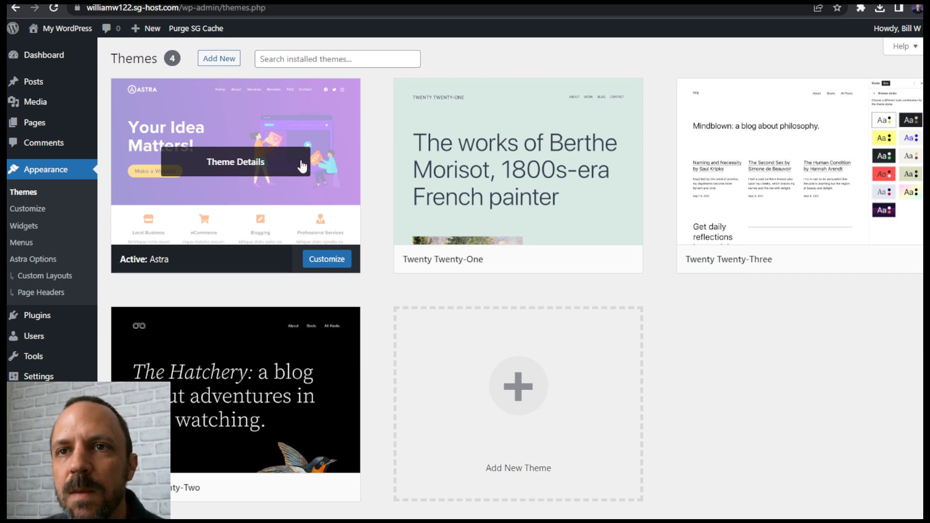
{"action": "mouse_move", "coordinate": [59, 130]}
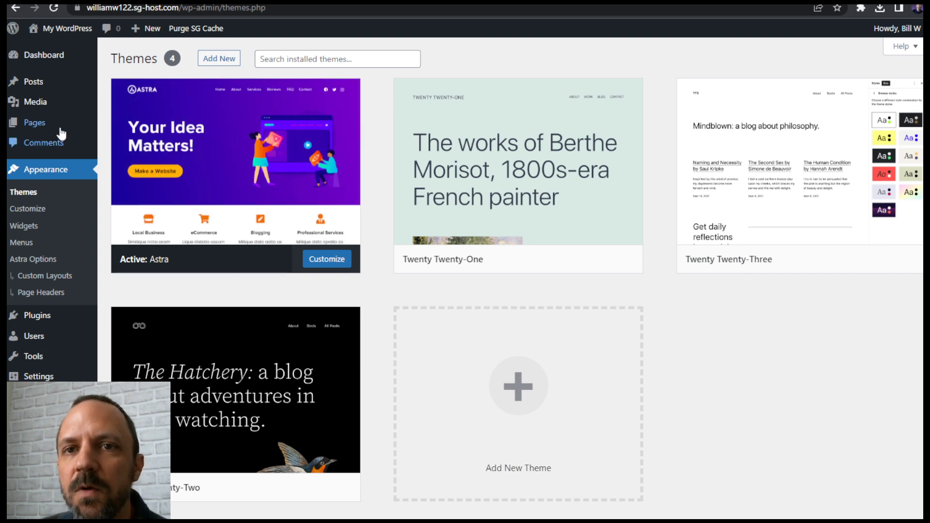
- Return to the Pages list and reopen the Home page for editing
{"action": "left_click", "coordinate": [34, 122]}
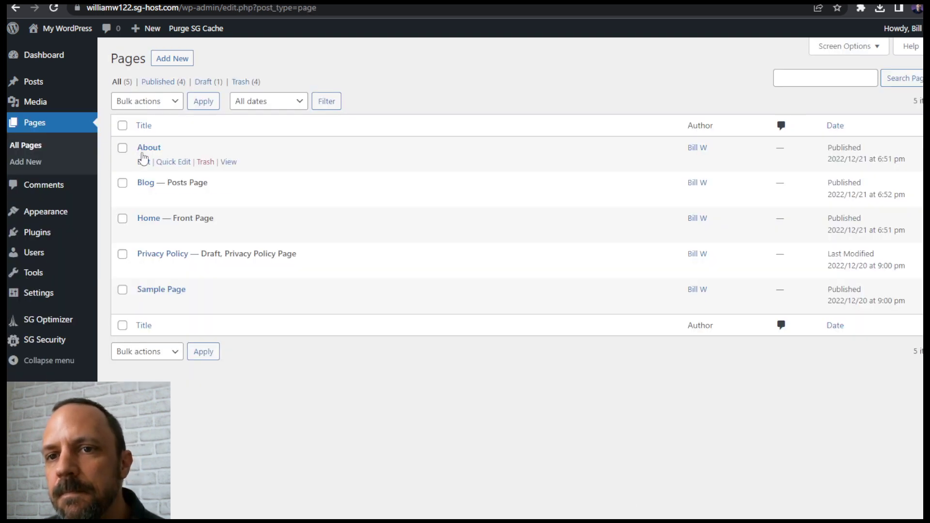
{"action": "left_click", "coordinate": [142, 232]}
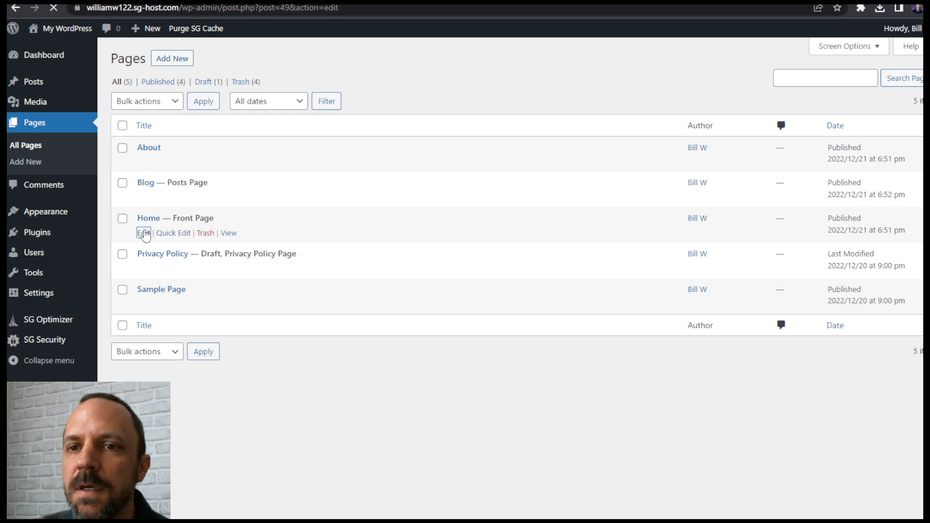
{"action": "left_click", "coordinate": [143, 232]}
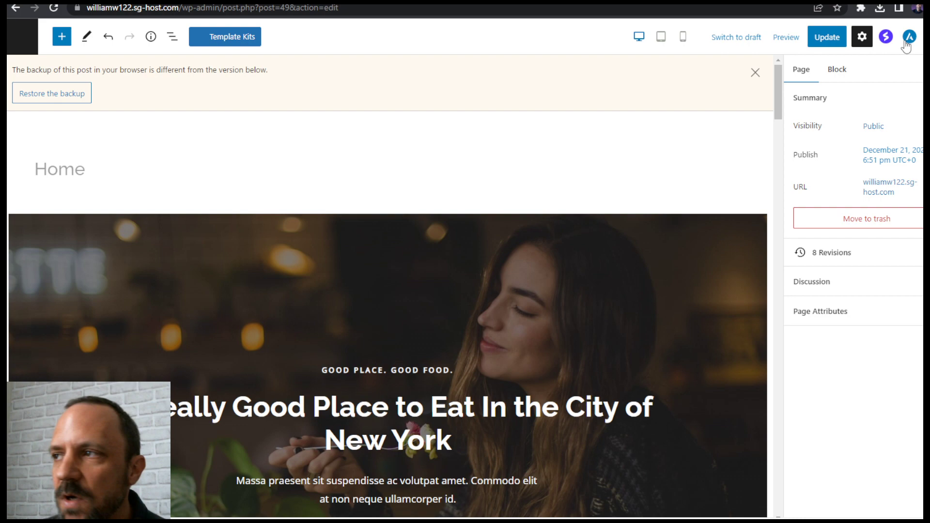
- In Astra Advanced Settings enable the Transparent Header for this page, then view the live home page
{"action": "left_click", "coordinate": [909, 37]}
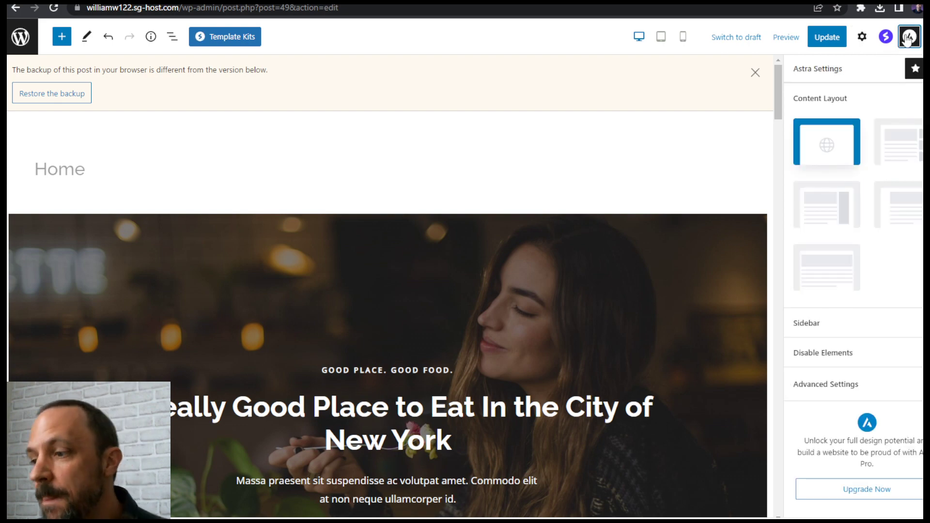
{"action": "left_click", "coordinate": [825, 384]}
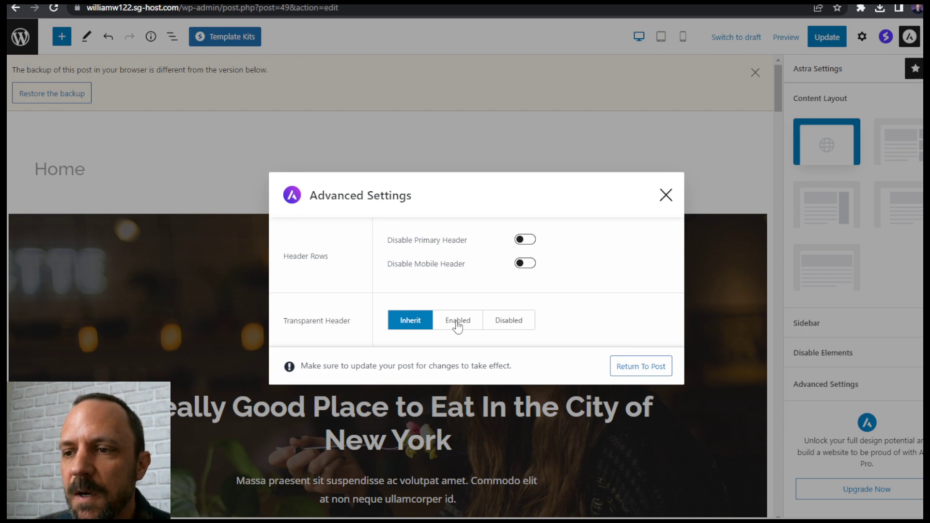
{"action": "left_click", "coordinate": [457, 320]}
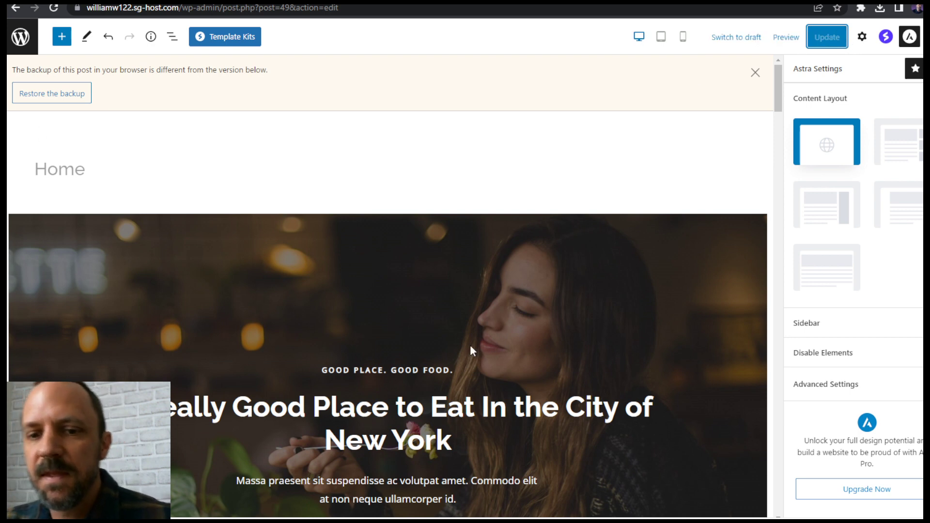
{"action": "mouse_move", "coordinate": [369, 259]}
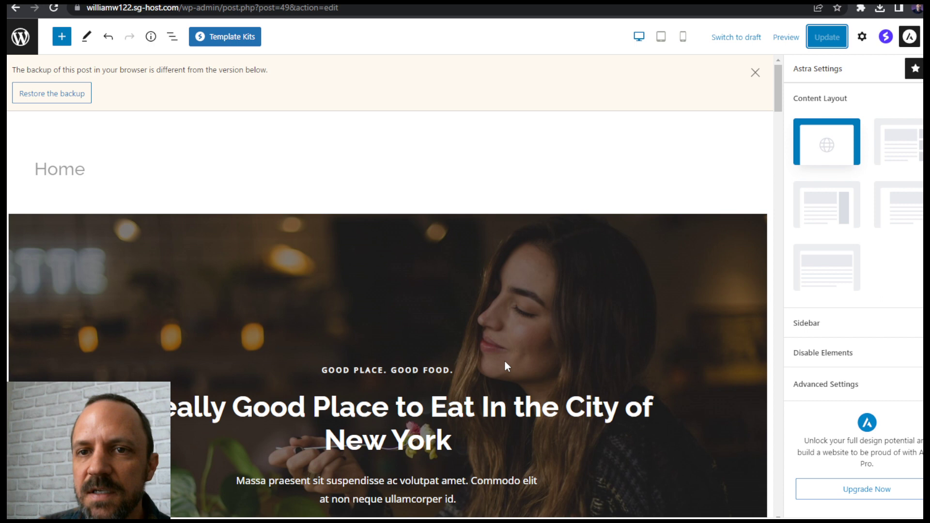
{"action": "mouse_move", "coordinate": [673, 266]}
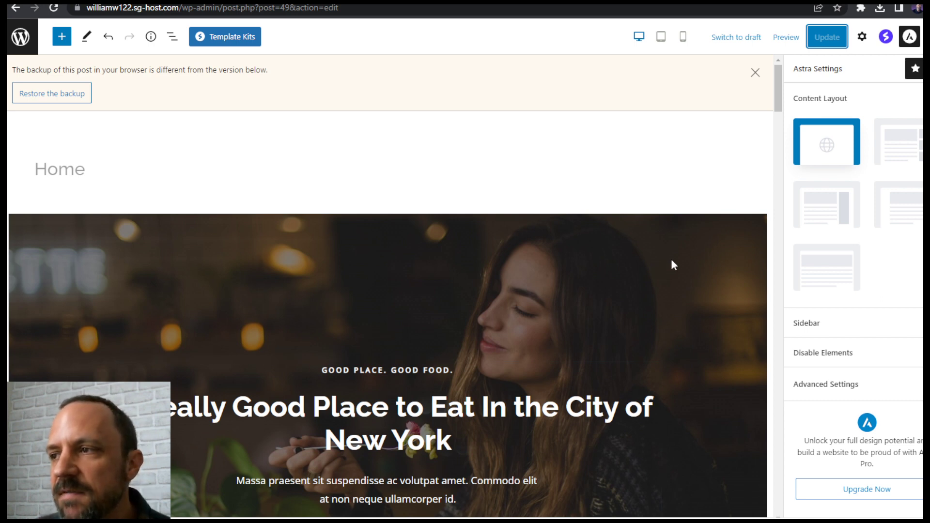
{"action": "mouse_move", "coordinate": [410, 279]}
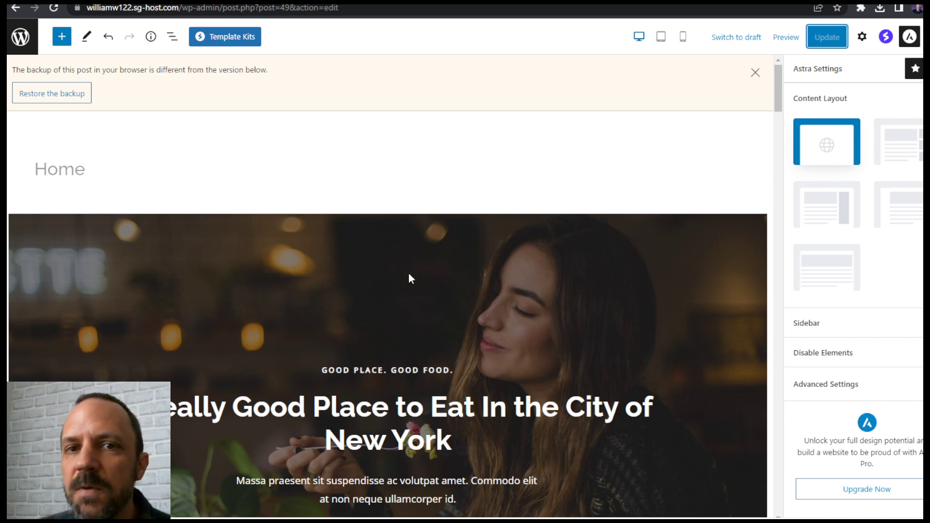
{"action": "mouse_move", "coordinate": [466, 287]}
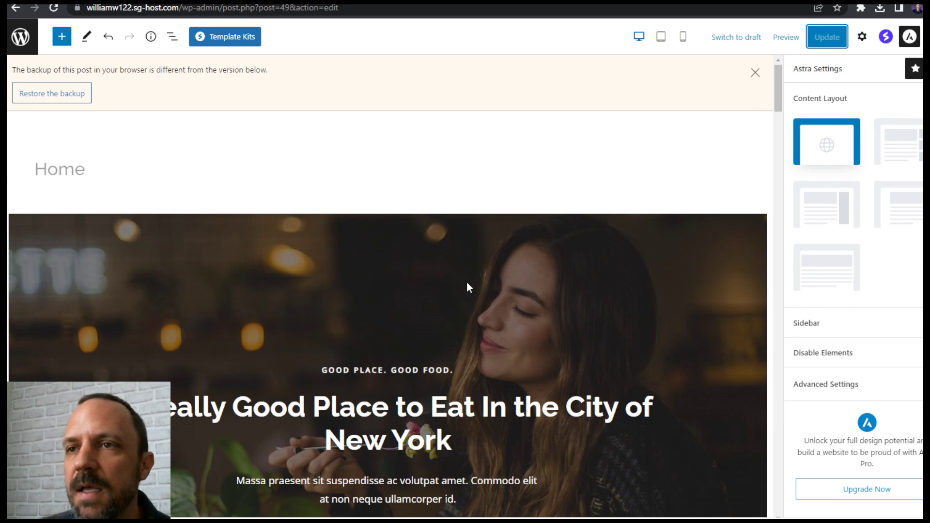
{"action": "mouse_move", "coordinate": [345, 273]}
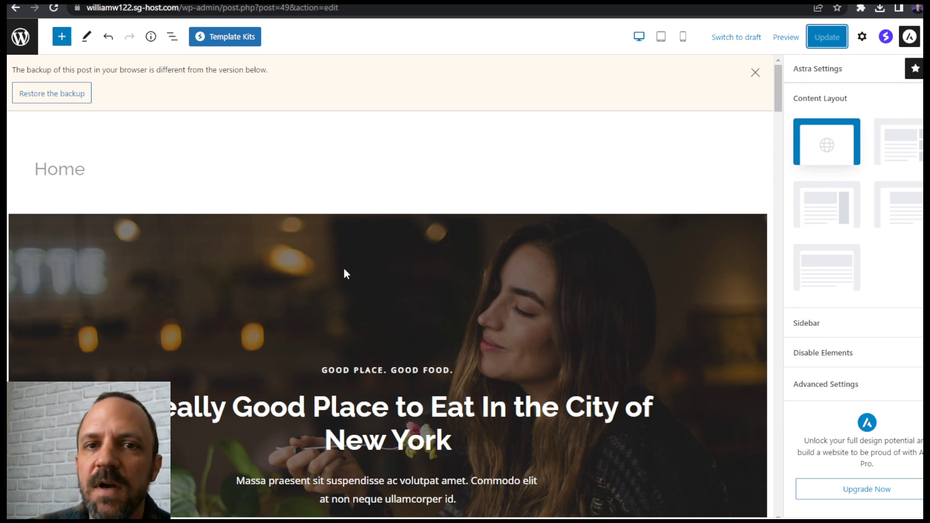
{"action": "mouse_move", "coordinate": [596, 279]}
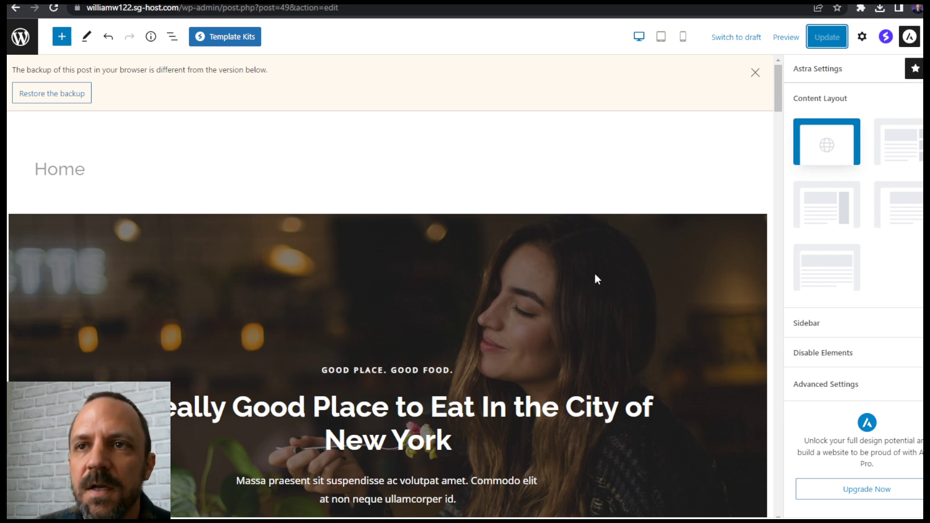
{"action": "left_click", "coordinate": [21, 36]}
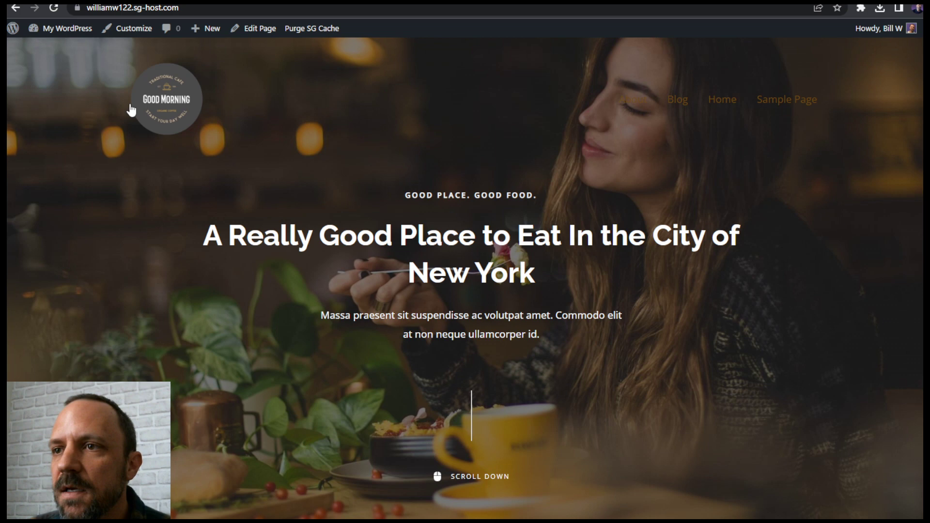
{"action": "mouse_move", "coordinate": [86, 107]}
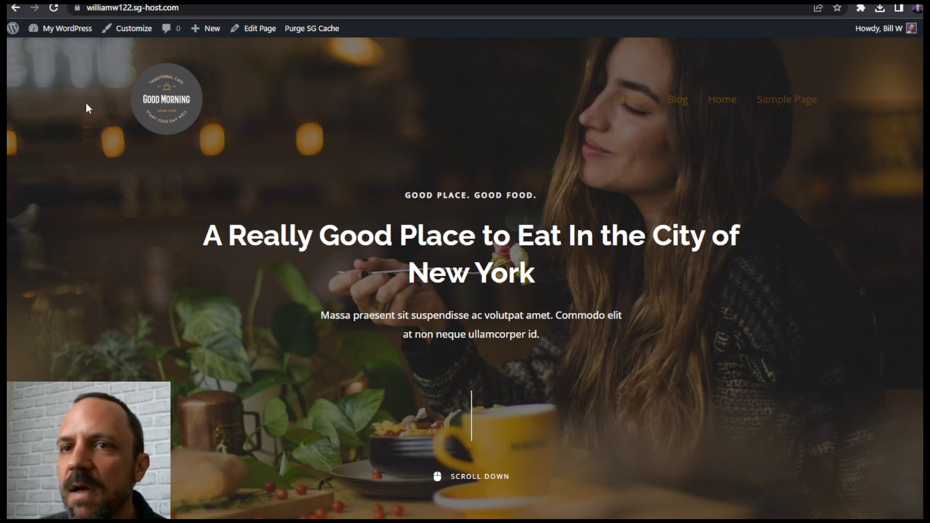
{"action": "mouse_move", "coordinate": [230, 104]}
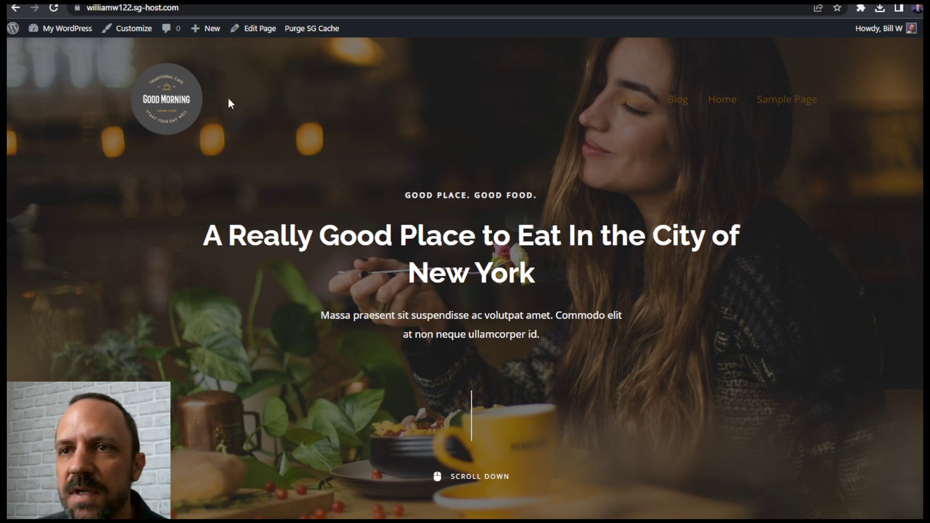
{"action": "mouse_move", "coordinate": [94, 85]}
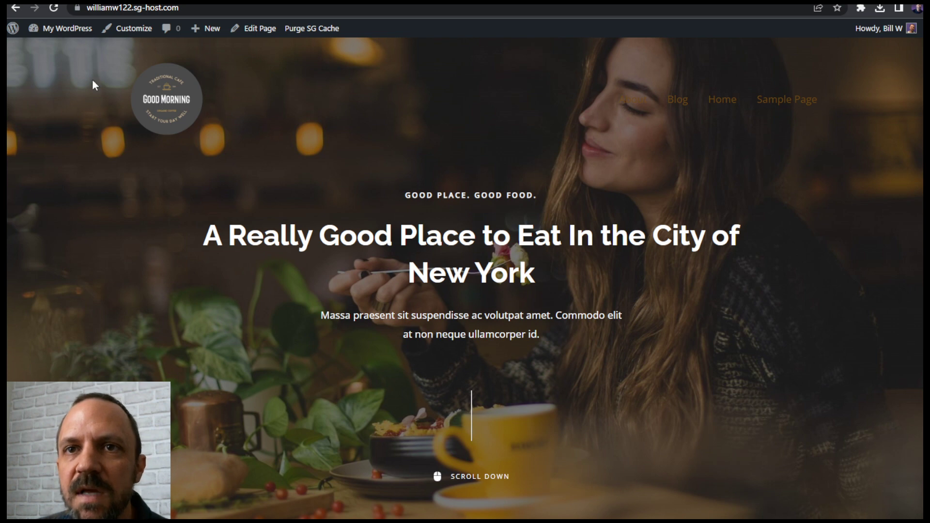
- Go to the Dashboard and launch the Astra theme Customizer from Appearance
{"action": "left_click", "coordinate": [67, 28]}
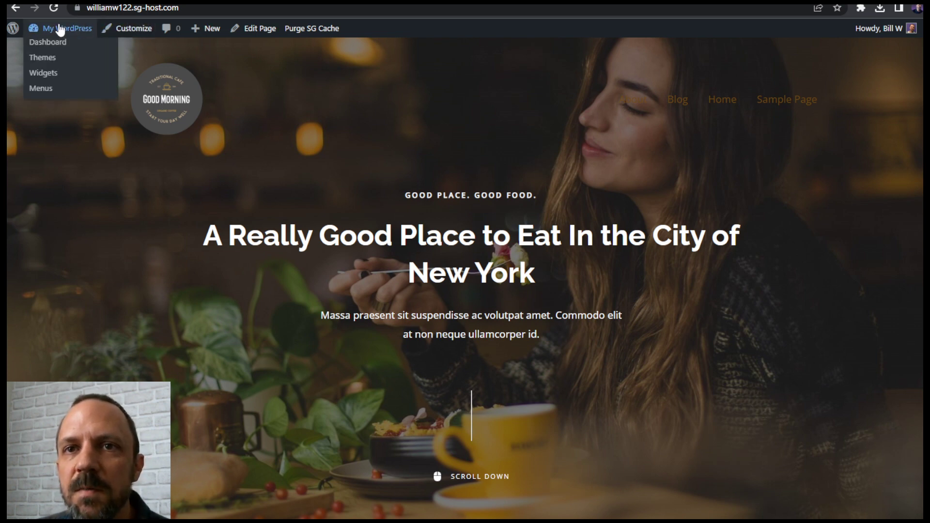
{"action": "left_click", "coordinate": [48, 42]}
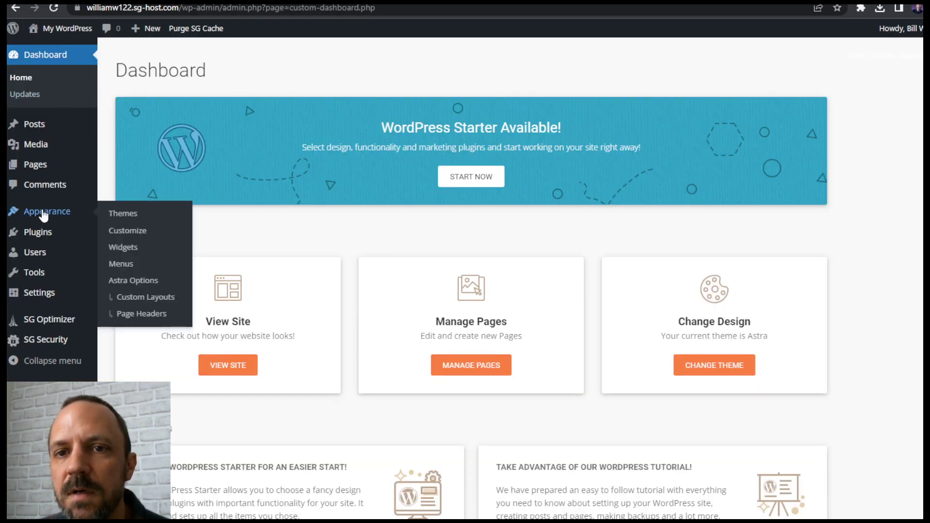
{"action": "left_click", "coordinate": [127, 230]}
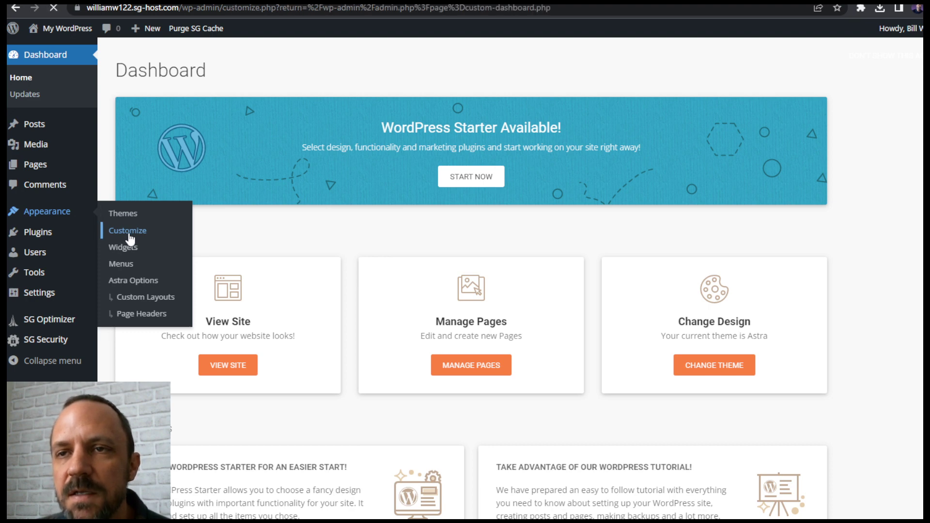
{"action": "left_click", "coordinate": [126, 231]}
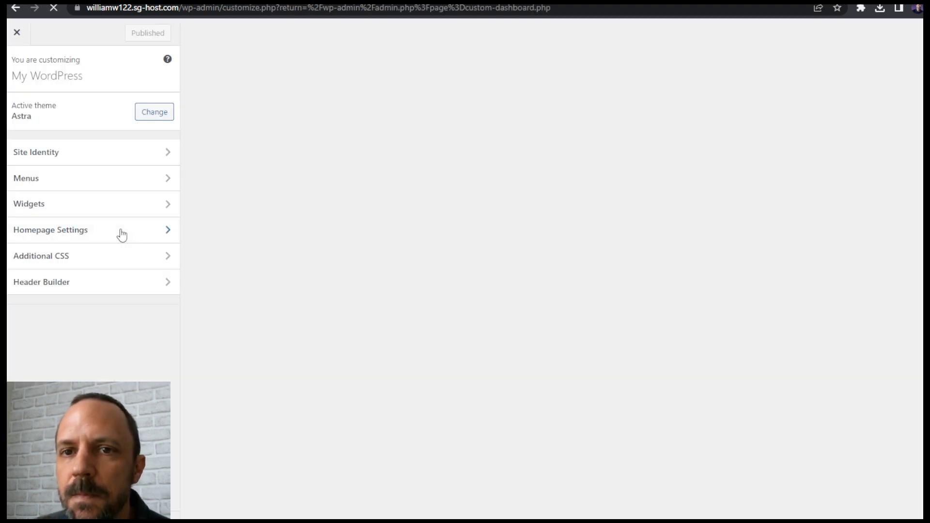
- Enter Header Builder and follow the link to the Transparent Header settings
{"action": "left_click", "coordinate": [41, 282]}
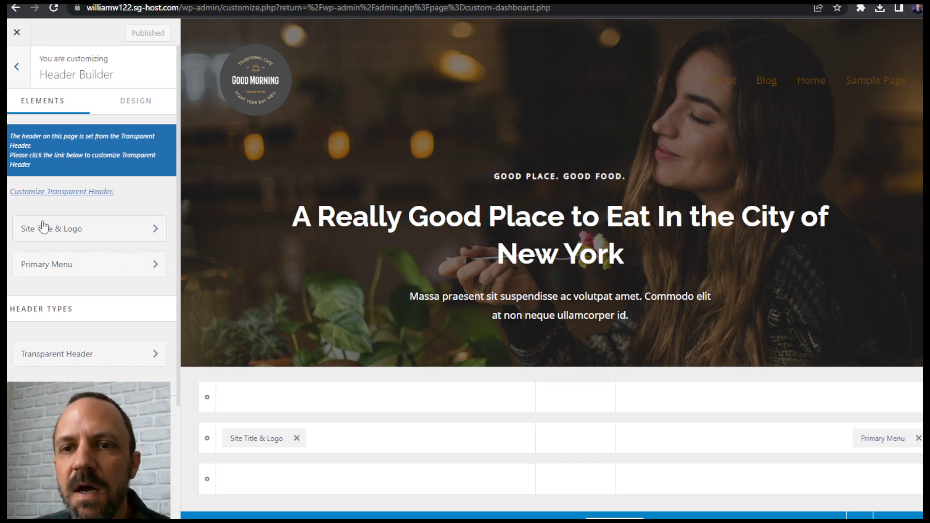
{"action": "mouse_move", "coordinate": [84, 317]}
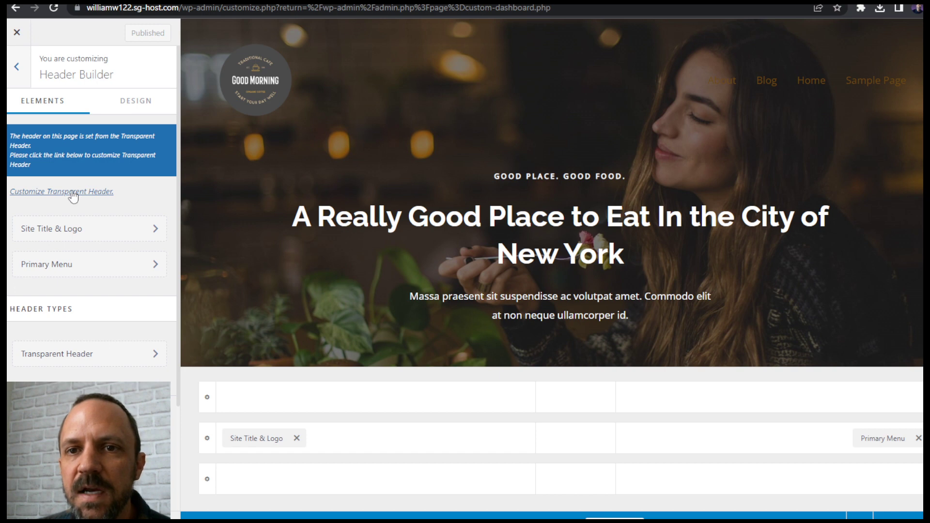
{"action": "left_click", "coordinate": [61, 191]}
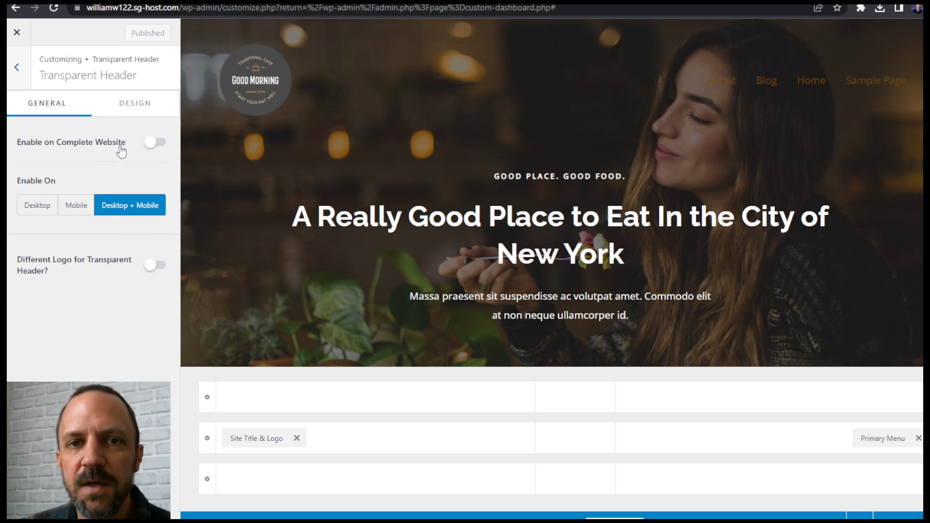
{"action": "mouse_move", "coordinate": [105, 151]}
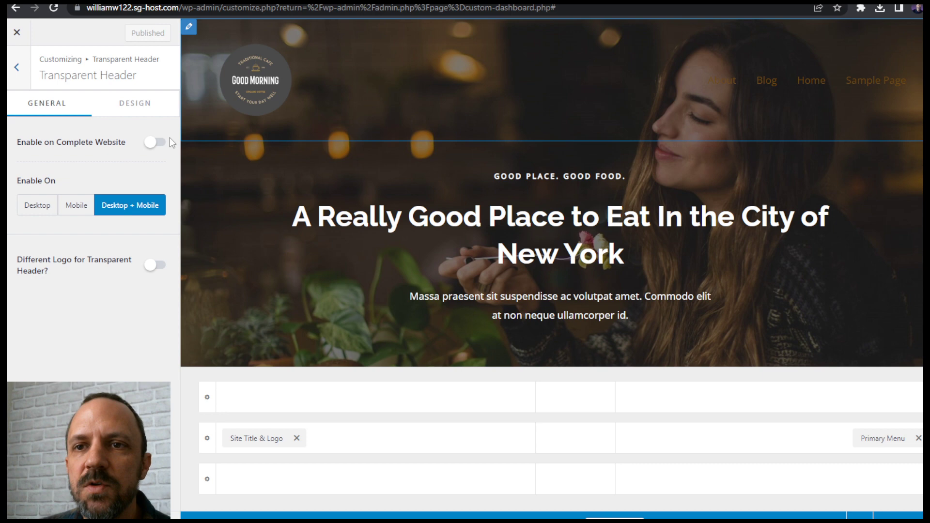
{"action": "mouse_move", "coordinate": [150, 145]}
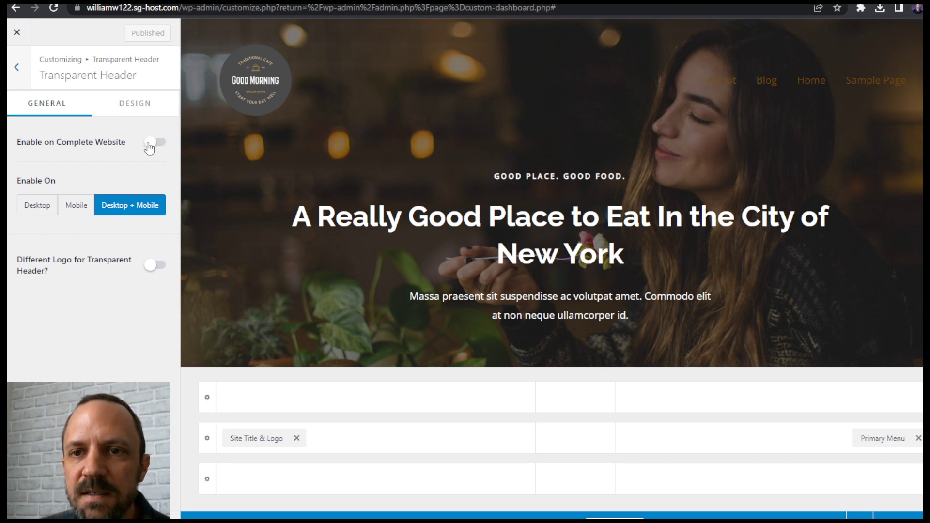
{"action": "mouse_move", "coordinate": [38, 218]}
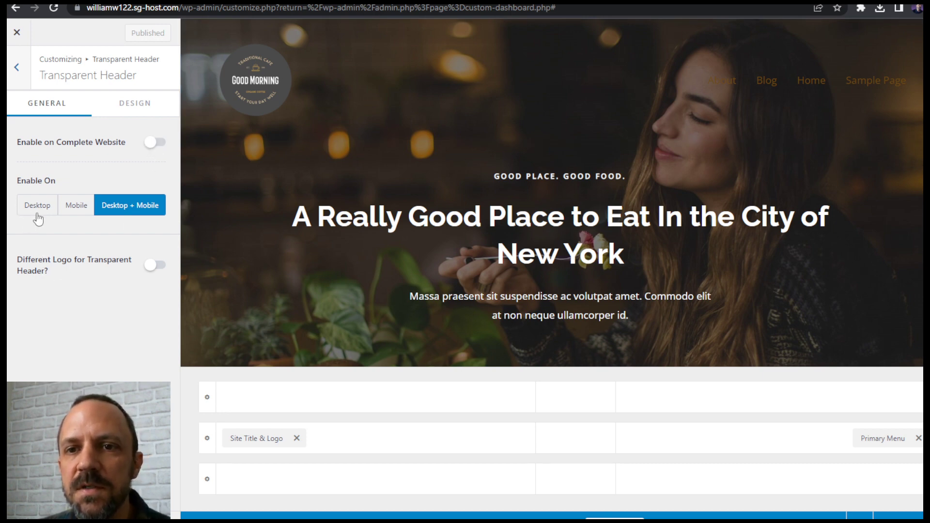
{"action": "mouse_move", "coordinate": [212, 364]}
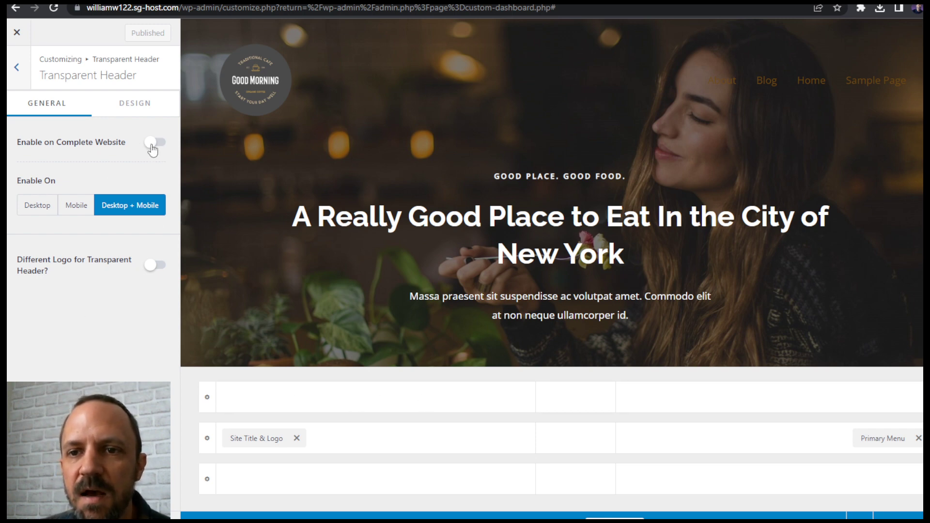
- Turn on Different Logo for Transparent Header
{"action": "left_click", "coordinate": [155, 265]}
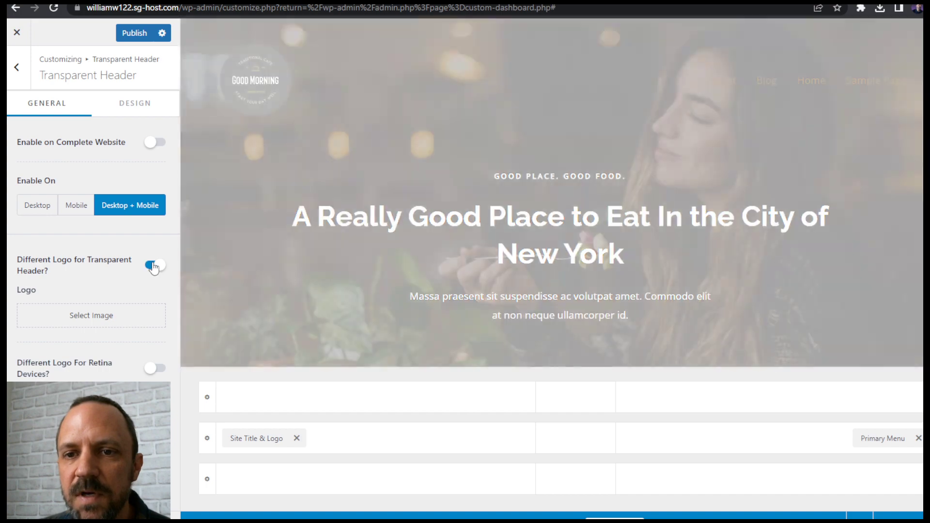
- Select the tan Good Morning image as the transparent-header logo
{"action": "left_click", "coordinate": [91, 315]}
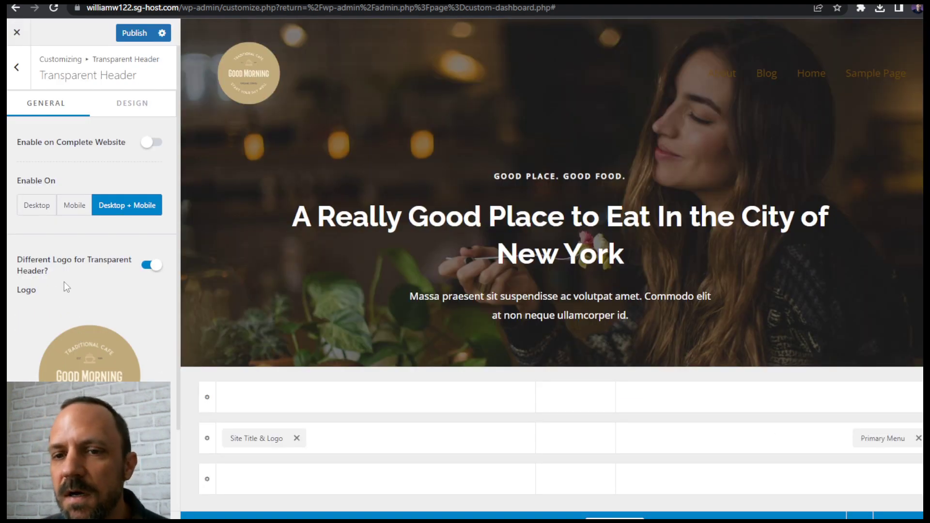
{"action": "mouse_move", "coordinate": [119, 321]}
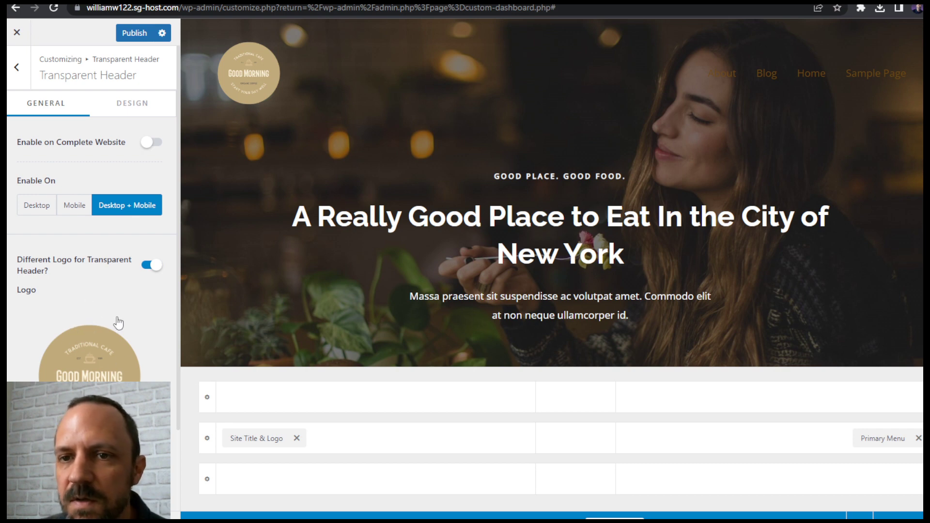
{"action": "mouse_move", "coordinate": [70, 250]}
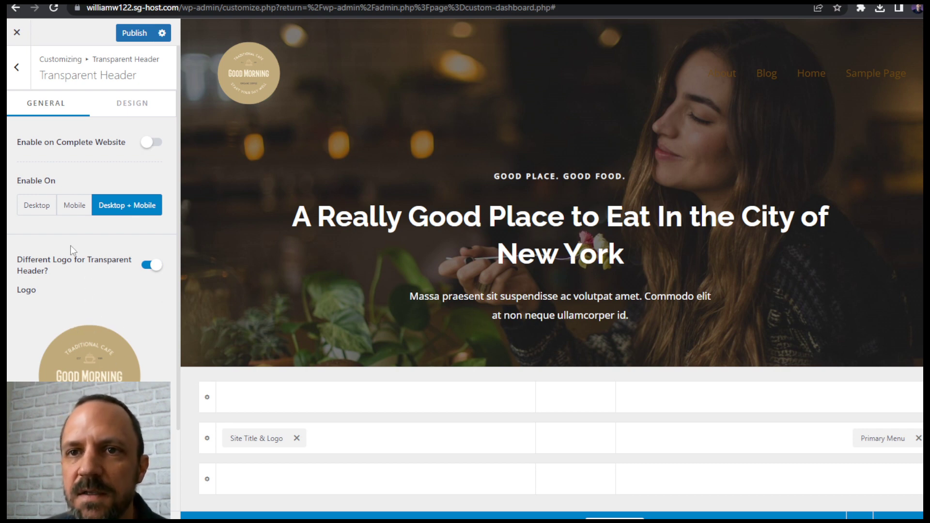
{"action": "mouse_move", "coordinate": [298, 82]}
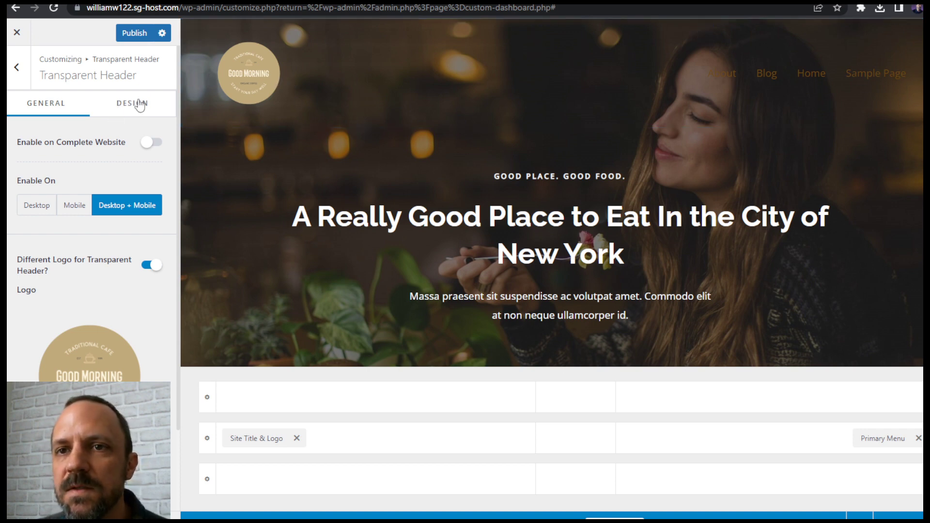
- In Design set grey normal and darker hover Menu link colours, and publish the changes
{"action": "left_click", "coordinate": [132, 103]}
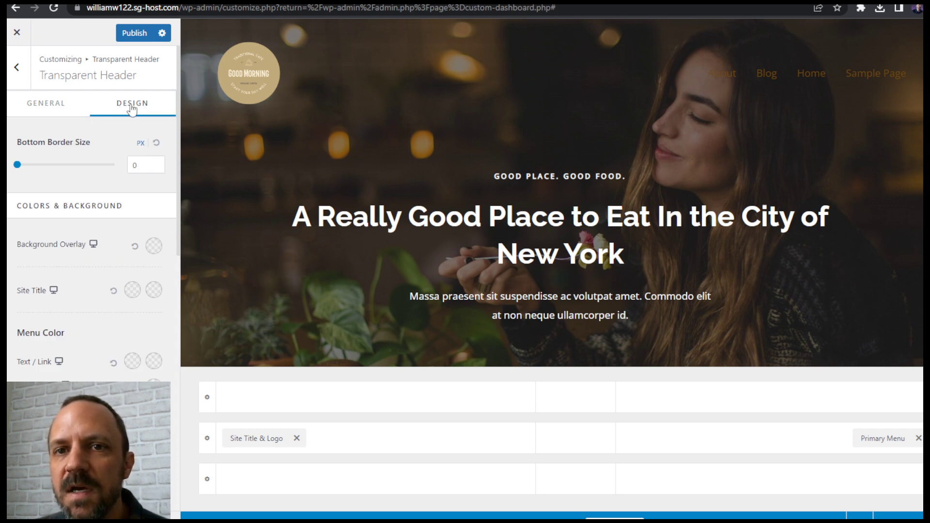
{"action": "mouse_move", "coordinate": [133, 361]}
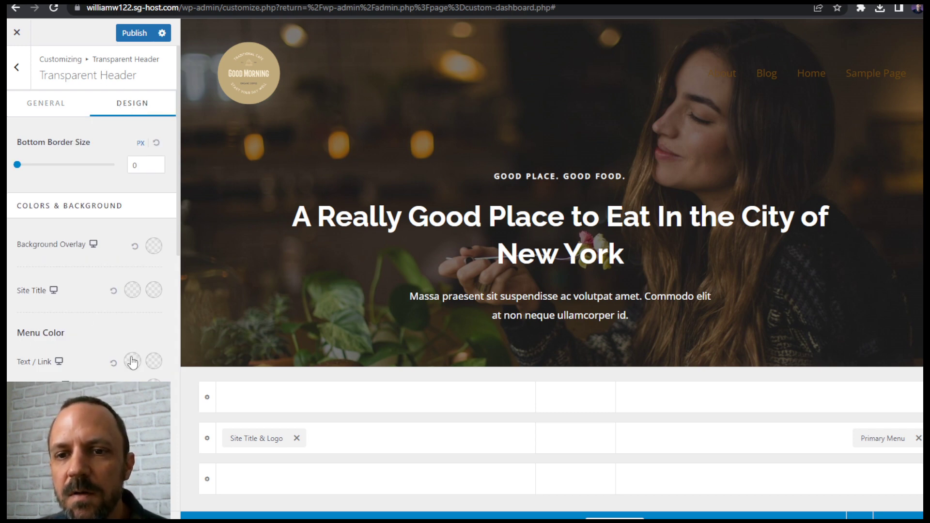
{"action": "left_click", "coordinate": [132, 355]}
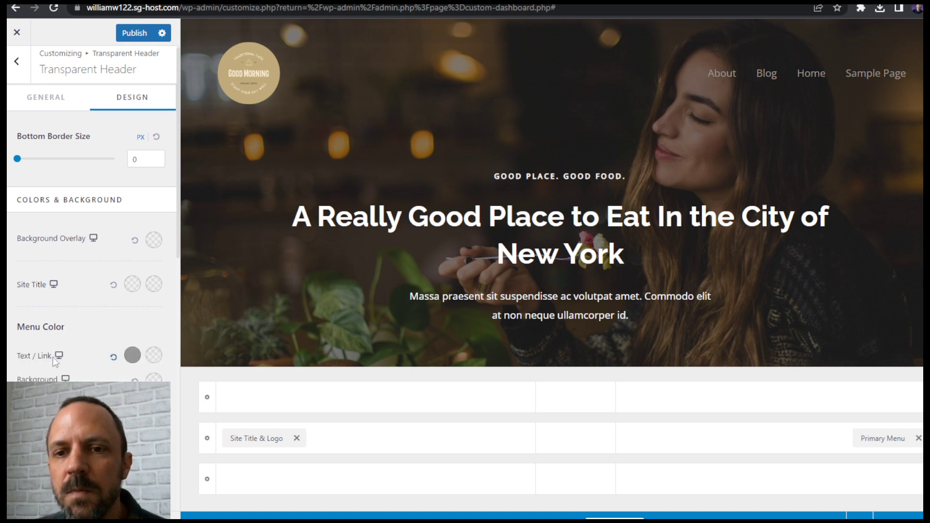
{"action": "left_click", "coordinate": [131, 354]}
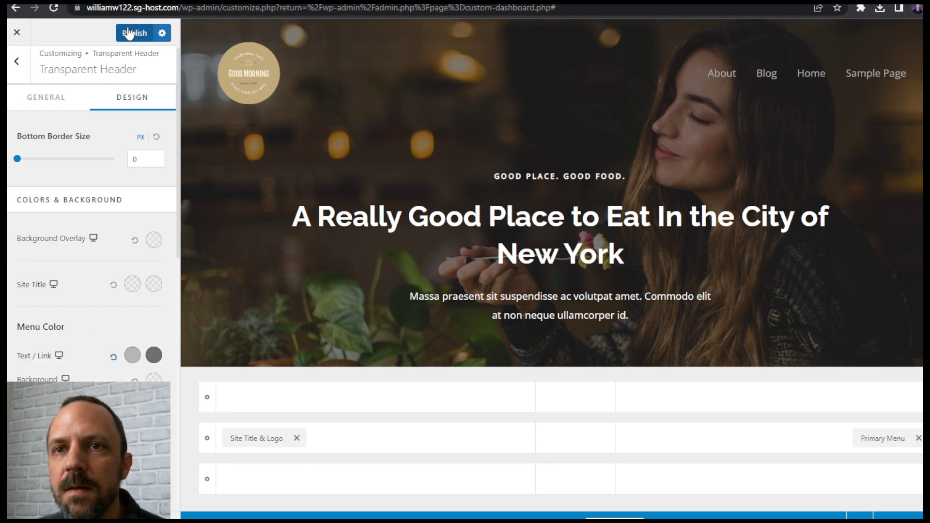
{"action": "left_click", "coordinate": [135, 33]}
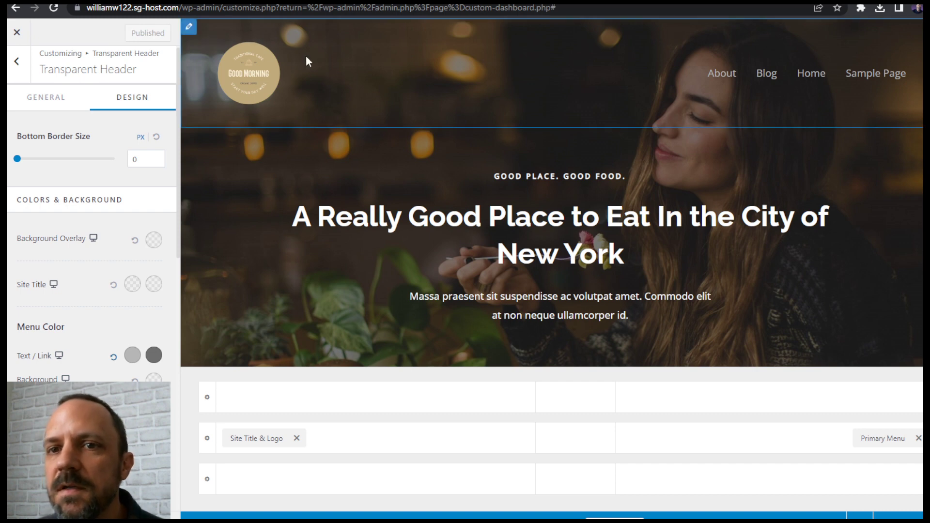
{"action": "mouse_move", "coordinate": [273, 65]}
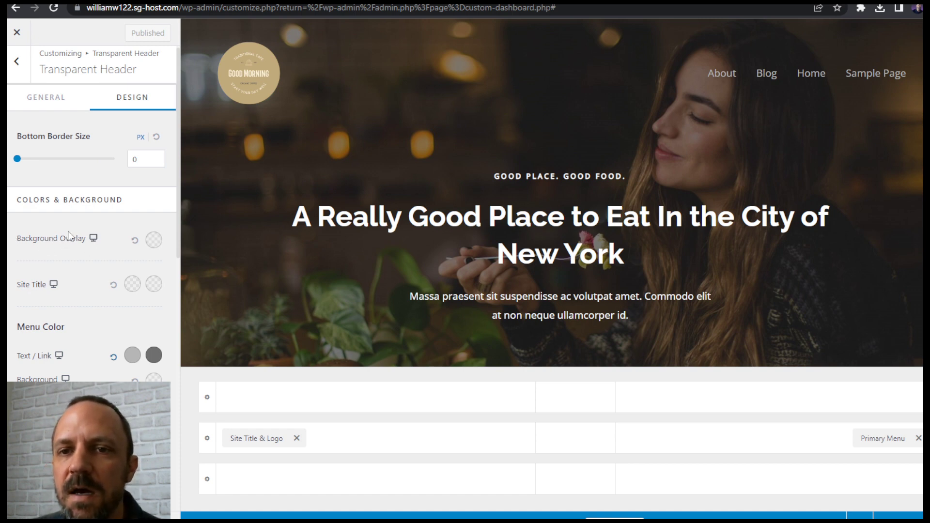
{"action": "mouse_move", "coordinate": [102, 244]}
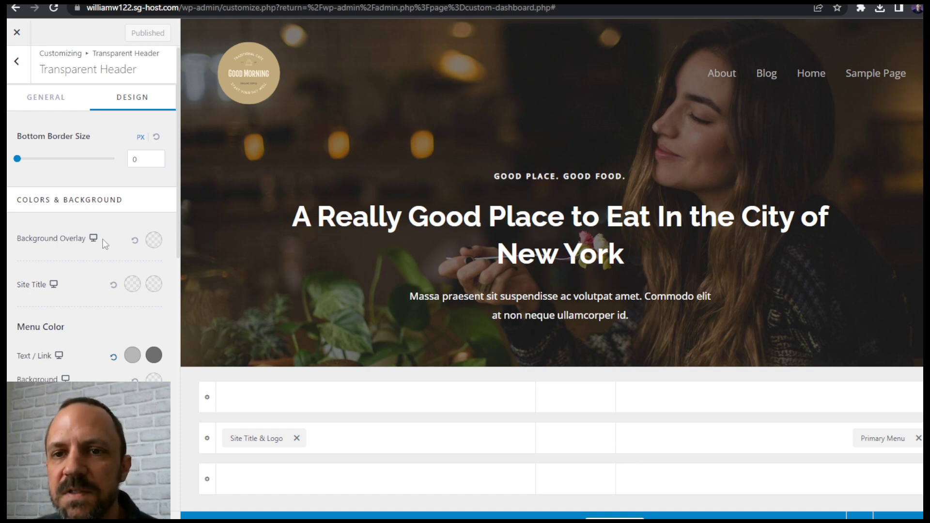
{"action": "left_click", "coordinate": [45, 97]}
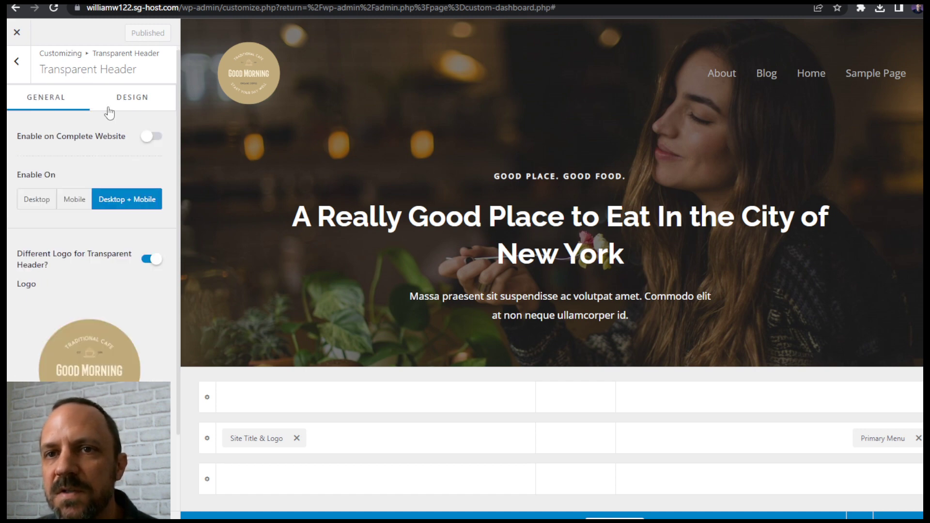
{"action": "left_click", "coordinate": [132, 97]}
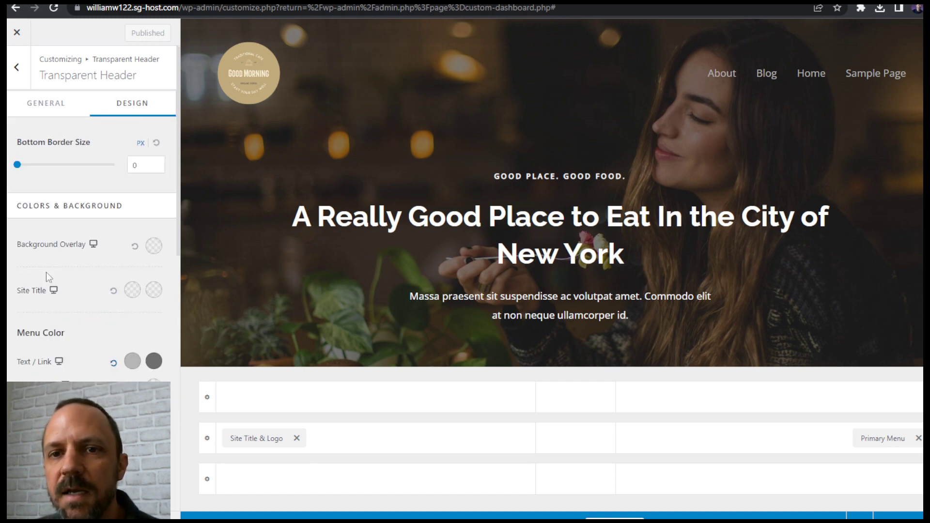
- Try gray shades for the header background overlay, lower its opacity, then clear it again
{"action": "left_click", "coordinate": [153, 244]}
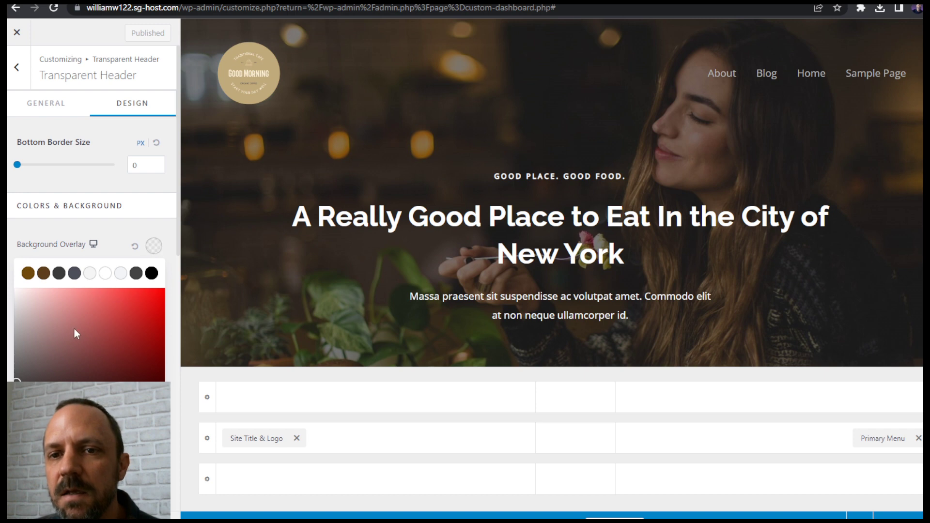
{"action": "left_click", "coordinate": [153, 245]}
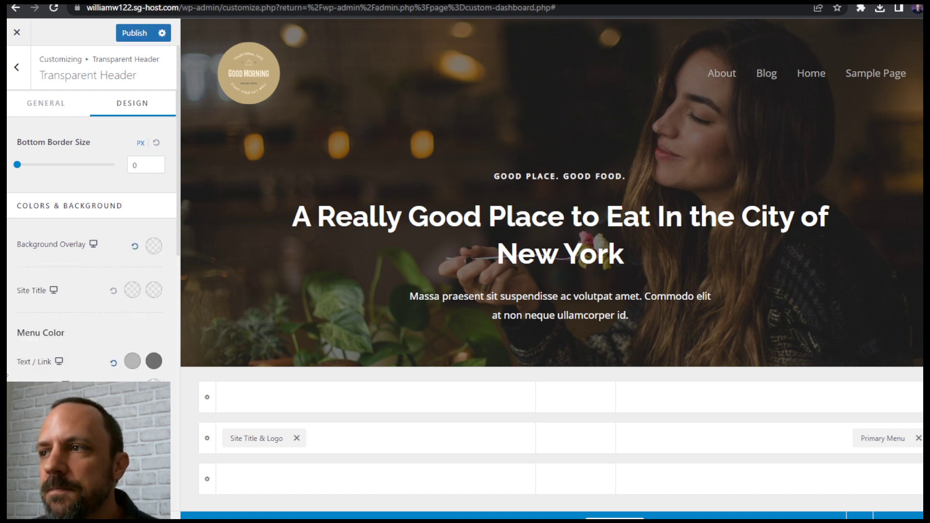
{"action": "left_click", "coordinate": [154, 244]}
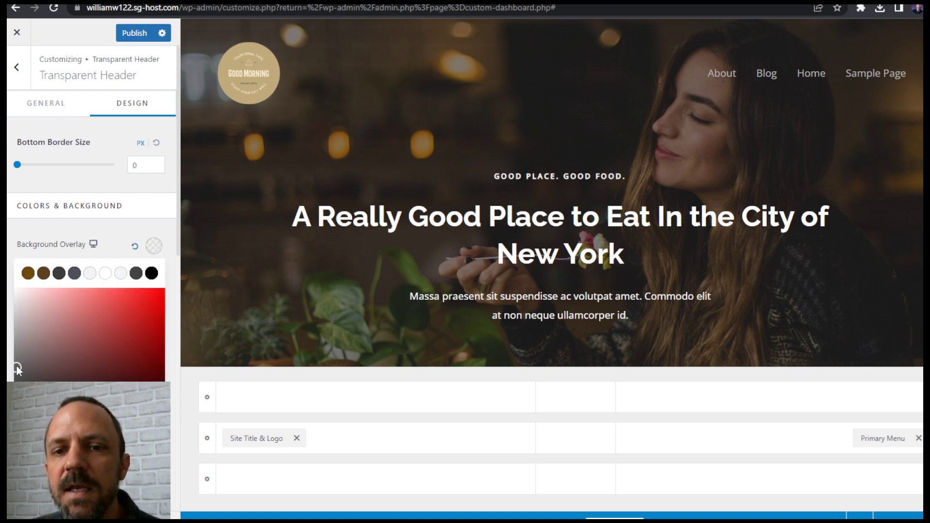
{"action": "left_click", "coordinate": [153, 245]}
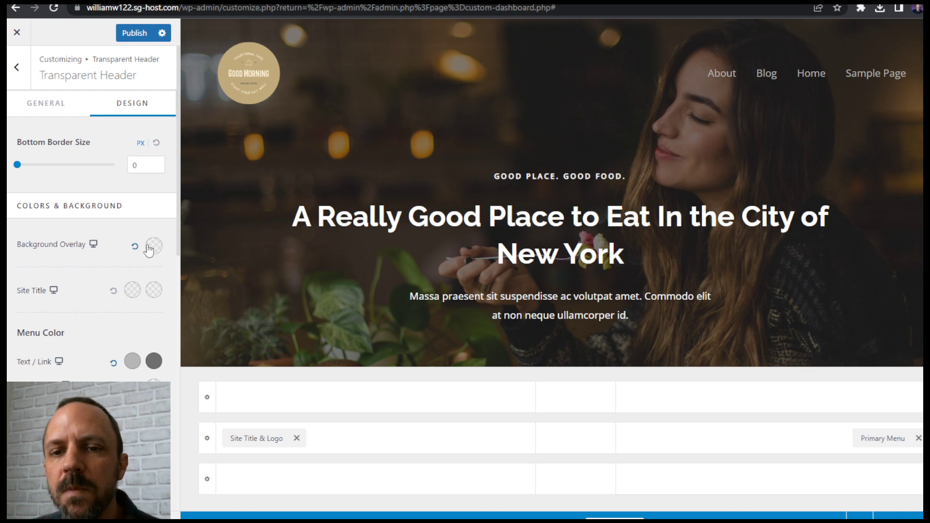
{"action": "left_click", "coordinate": [153, 245]}
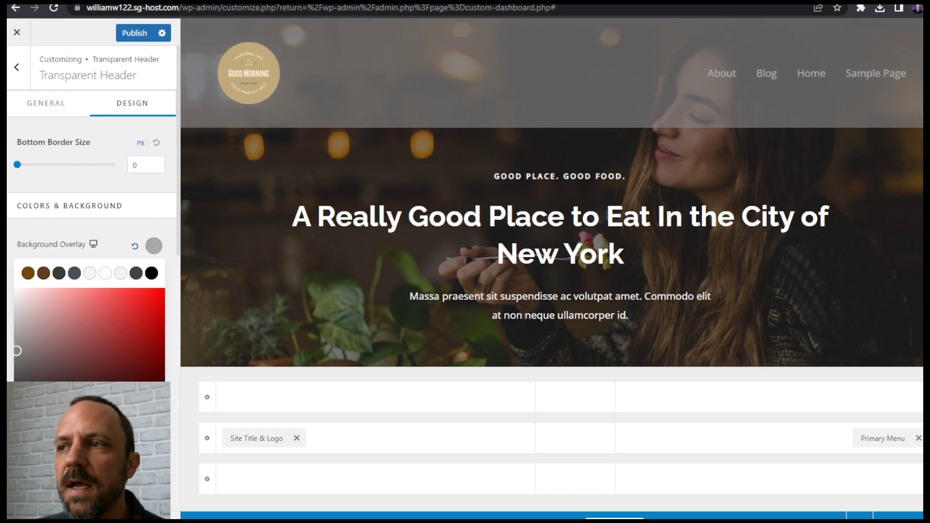
{"action": "left_click", "coordinate": [153, 245]}
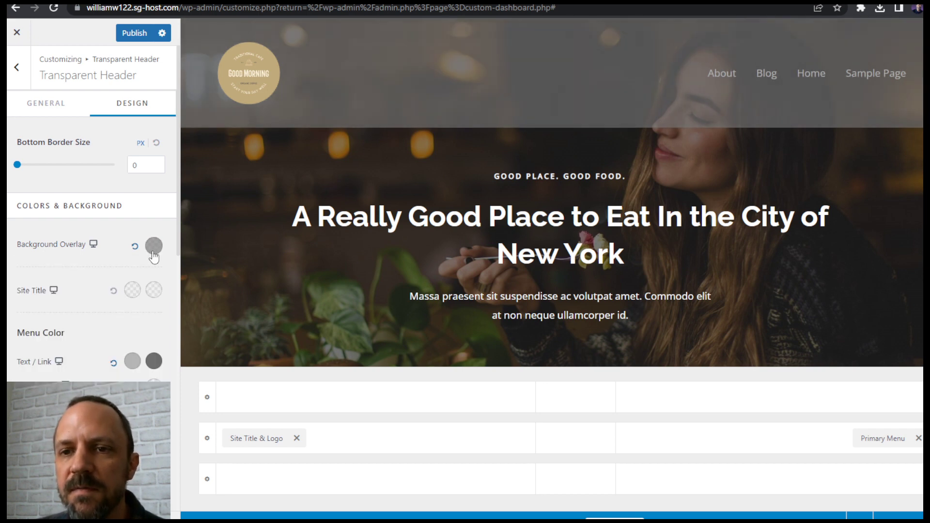
{"action": "left_click", "coordinate": [153, 244]}
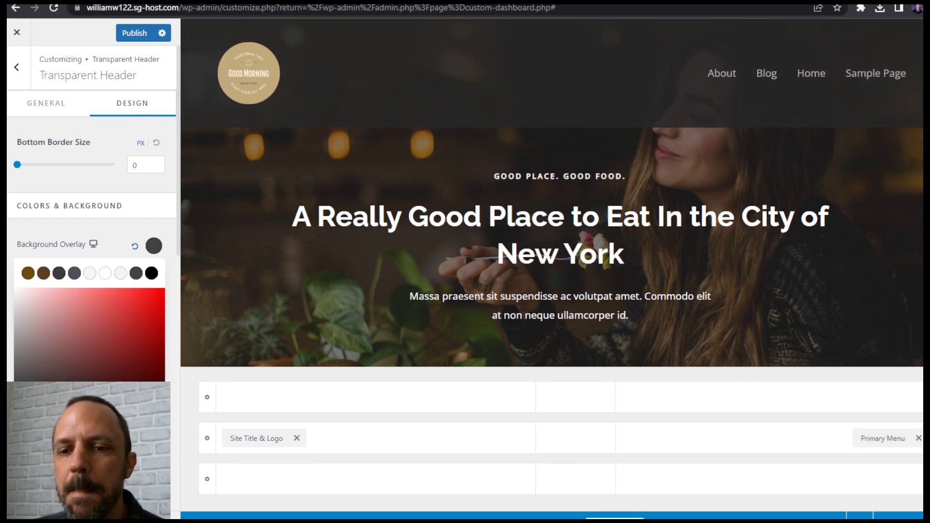
{"action": "left_click", "coordinate": [153, 244]}
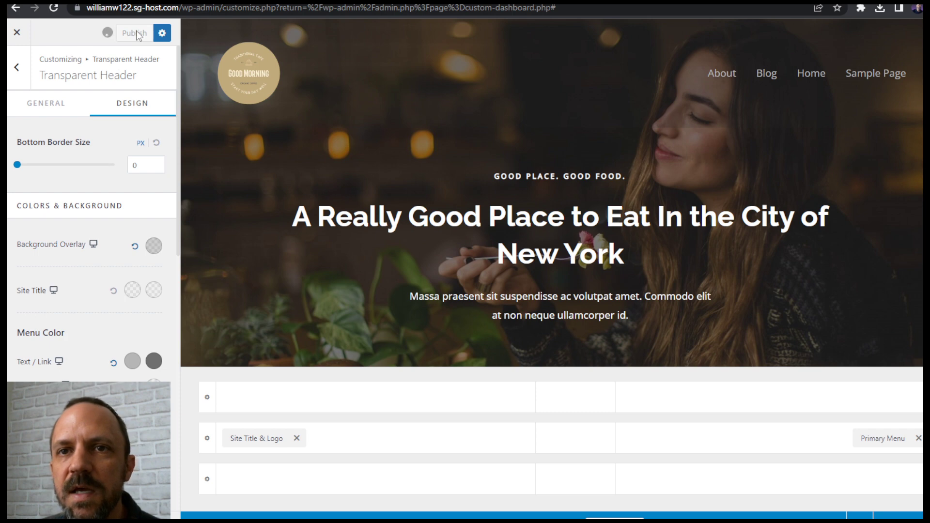
- Publish the overlay change and return to the main Customizer section list
{"action": "left_click", "coordinate": [134, 33]}
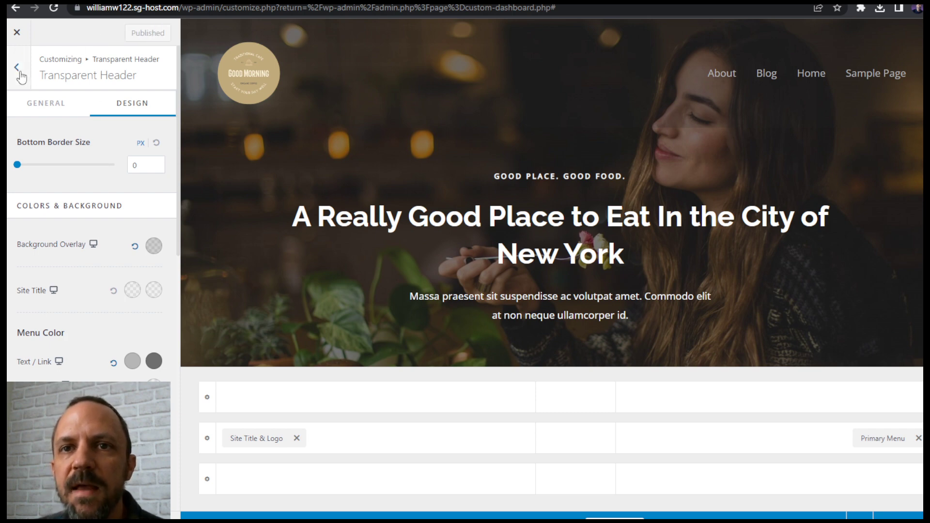
{"action": "left_click", "coordinate": [15, 69]}
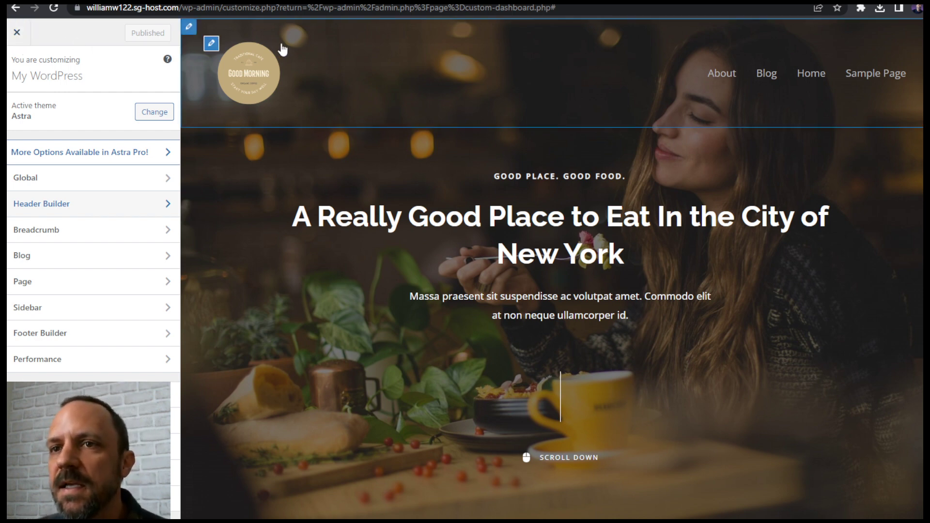
{"action": "mouse_move", "coordinate": [237, 75]}
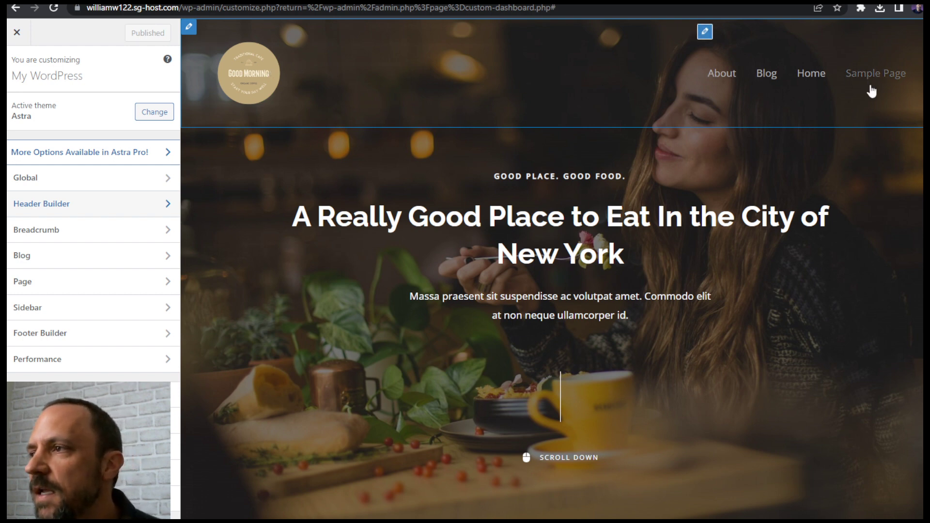
{"action": "mouse_move", "coordinate": [859, 117]}
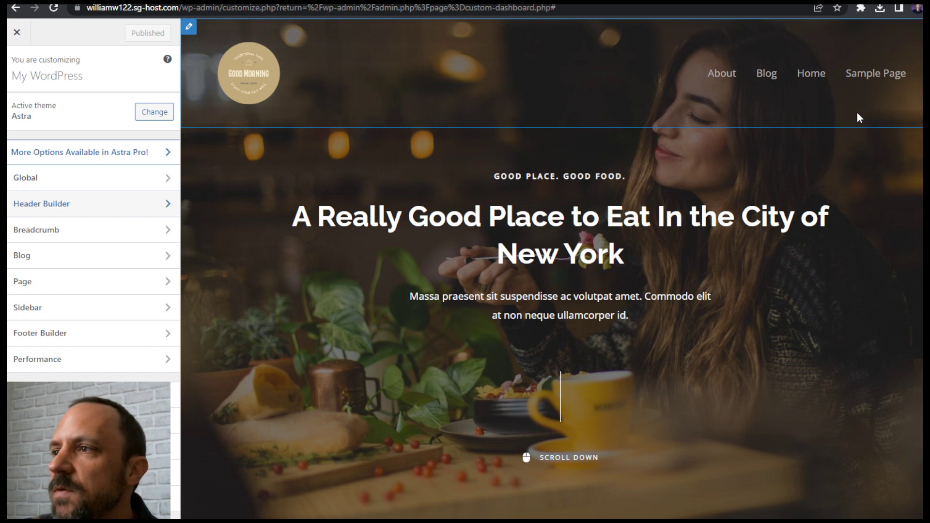
{"action": "mouse_move", "coordinate": [859, 111]}
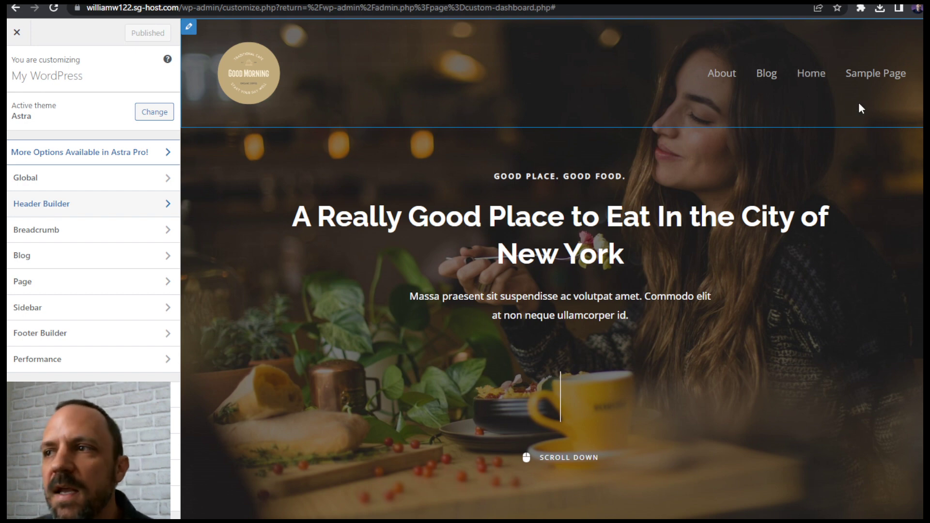